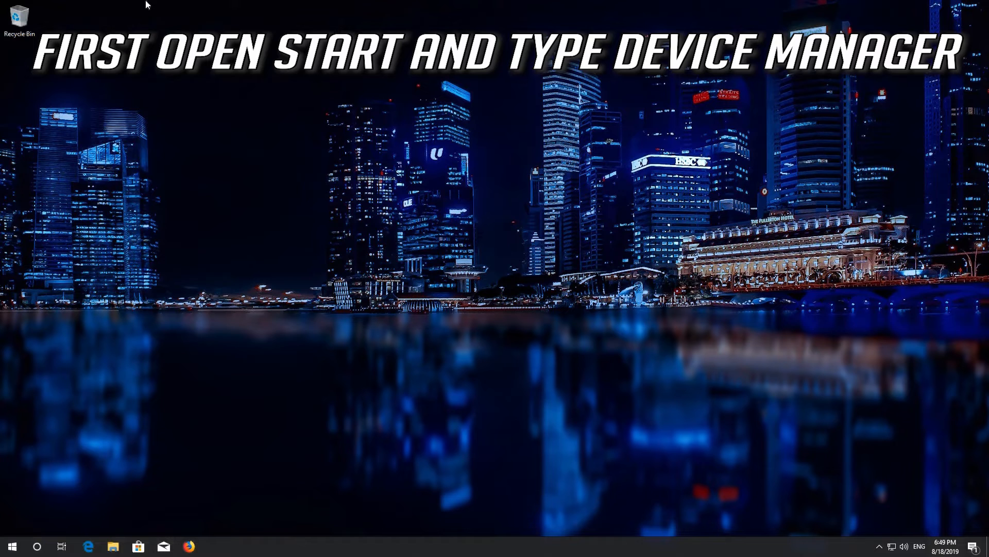
Search Start for 'device mana' to launch Device Manager.
click(12, 546)
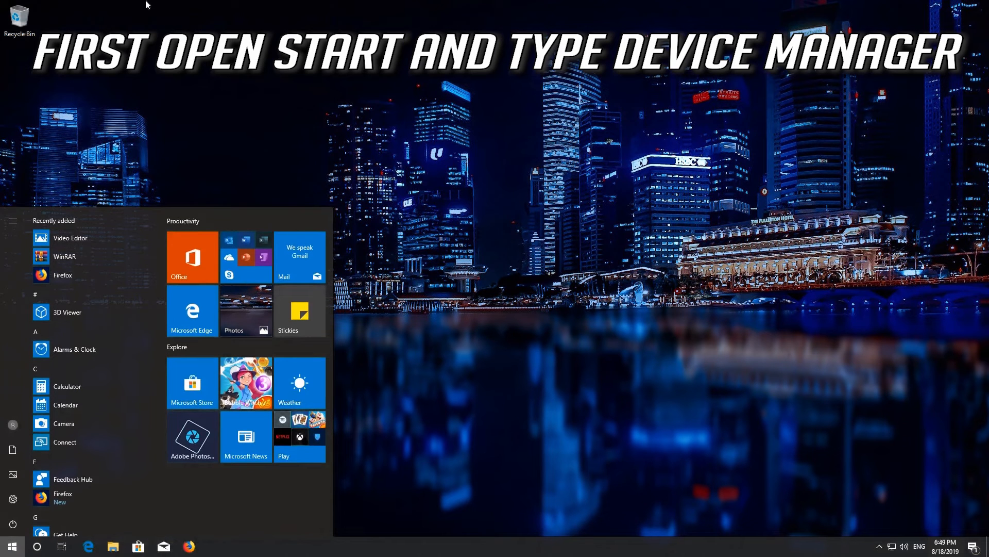
text(device mana)
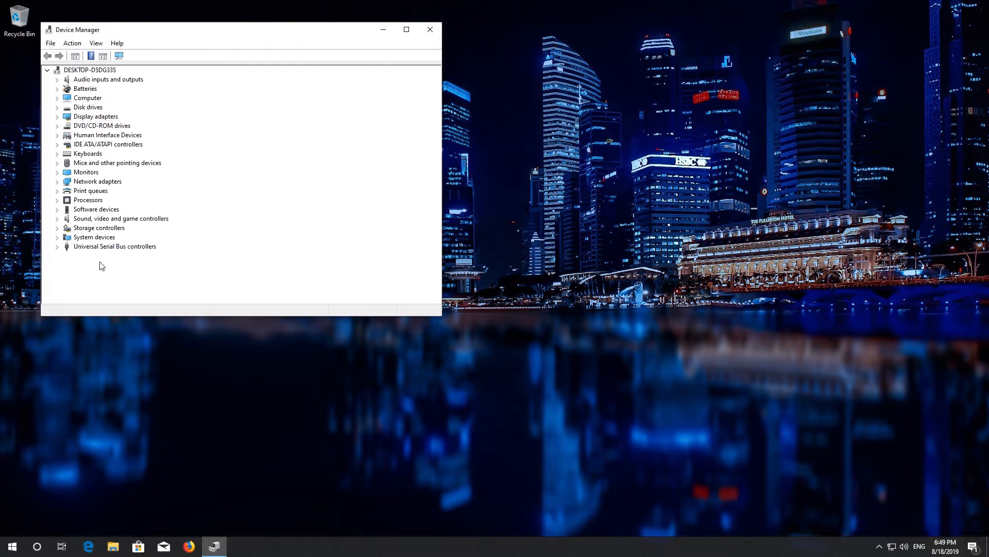
Expand Sound, video and game controllers and show actions for High Definition Audio Device.
drag(240, 29, 354, 97)
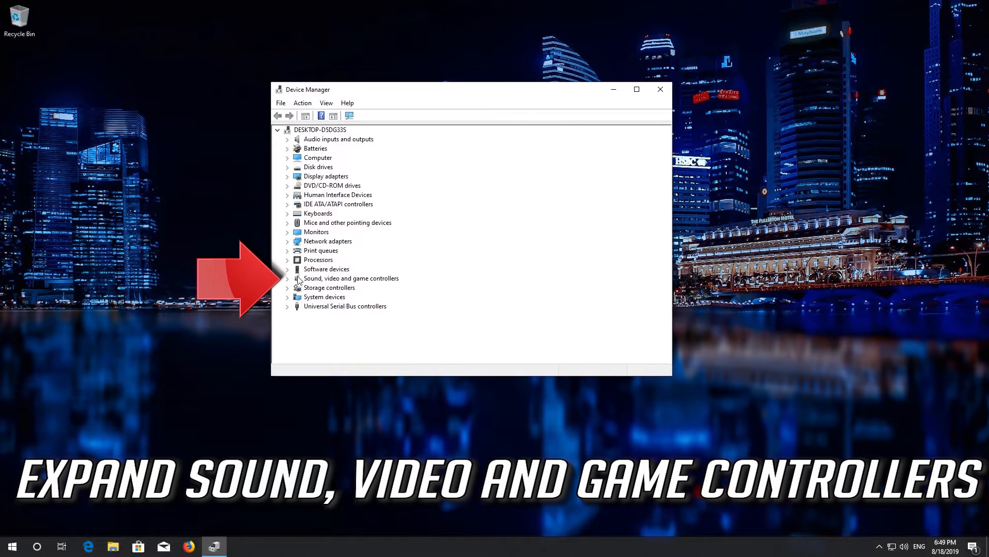
click(287, 278)
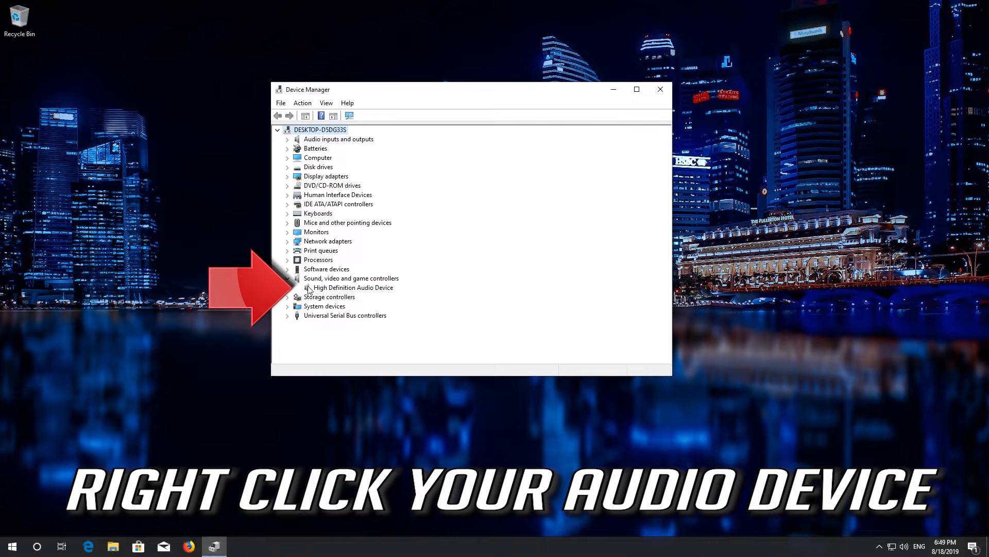
click(354, 288)
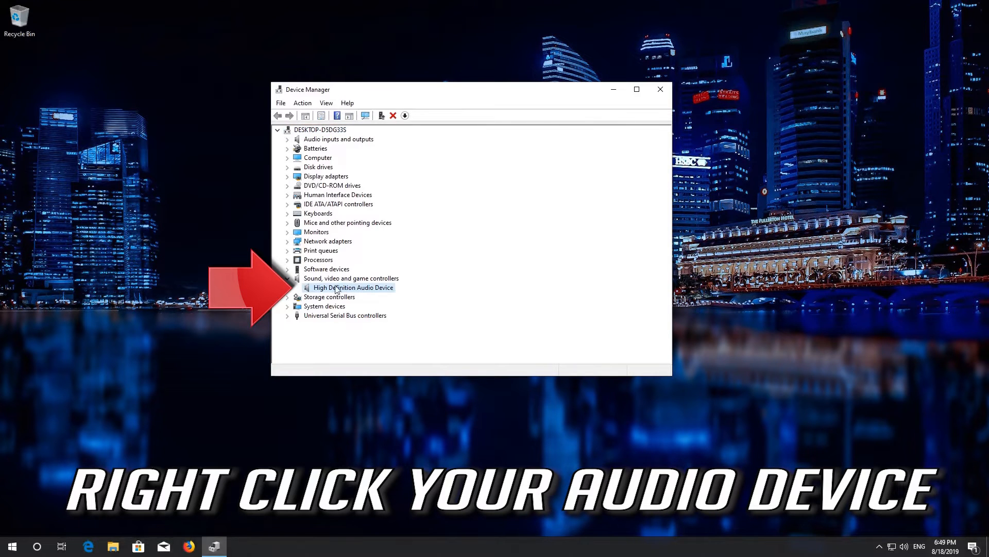
right_click(353, 287)
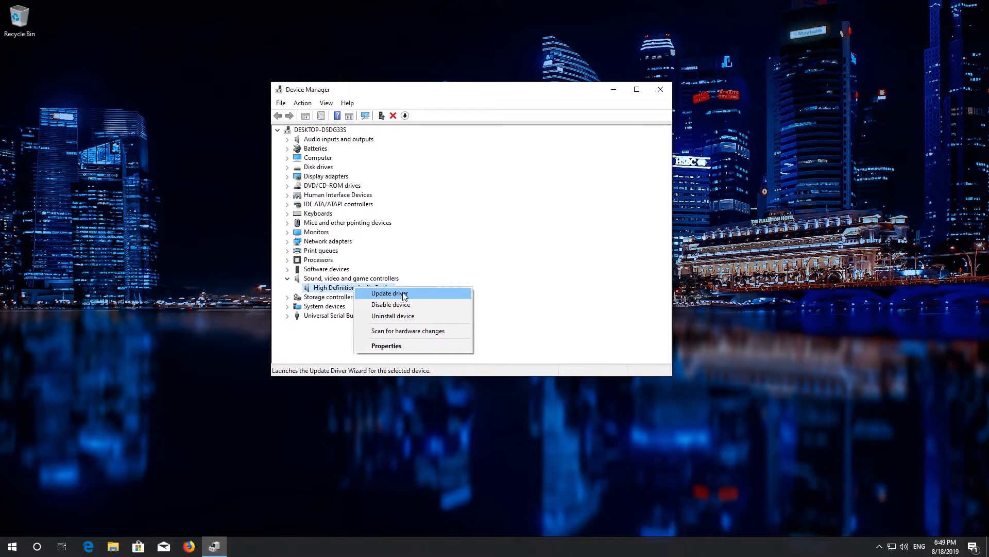
Update the audio driver via automatic search, then request a Windows Update driver search.
click(389, 292)
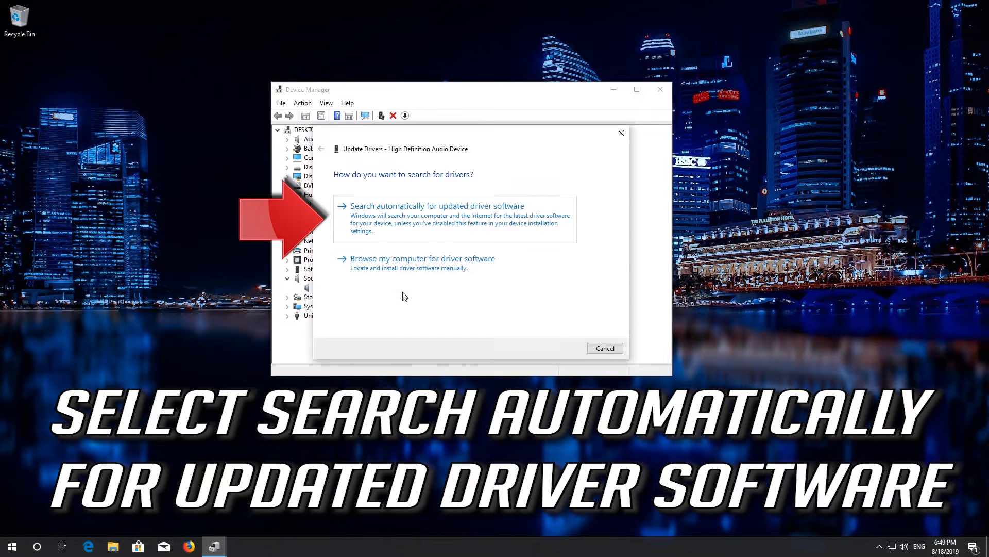
mouse_move(574, 229)
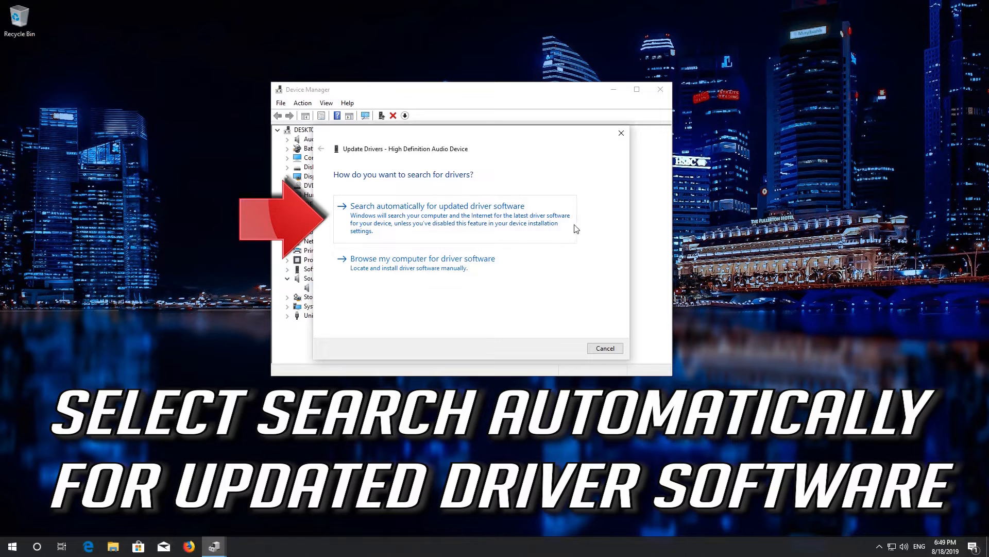
mouse_move(453, 225)
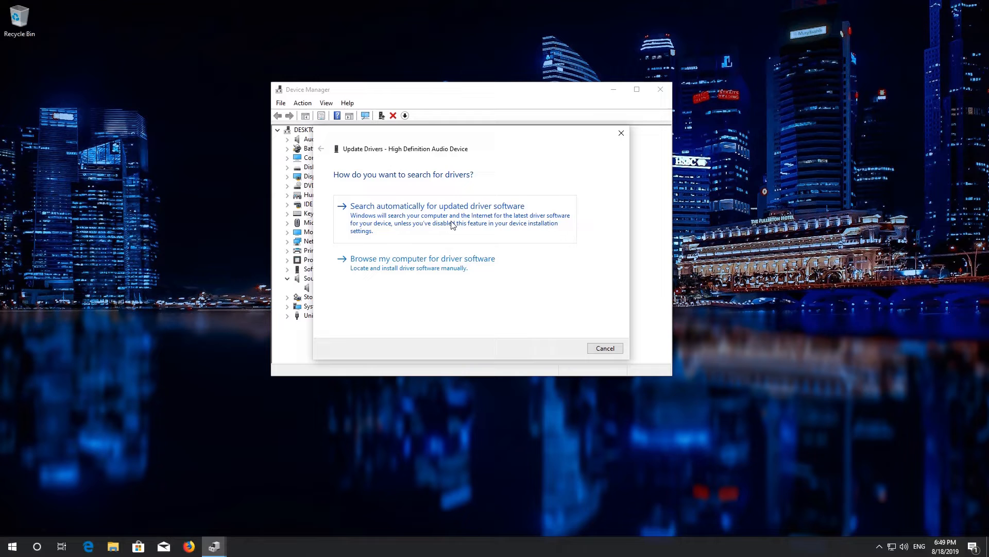
click(437, 206)
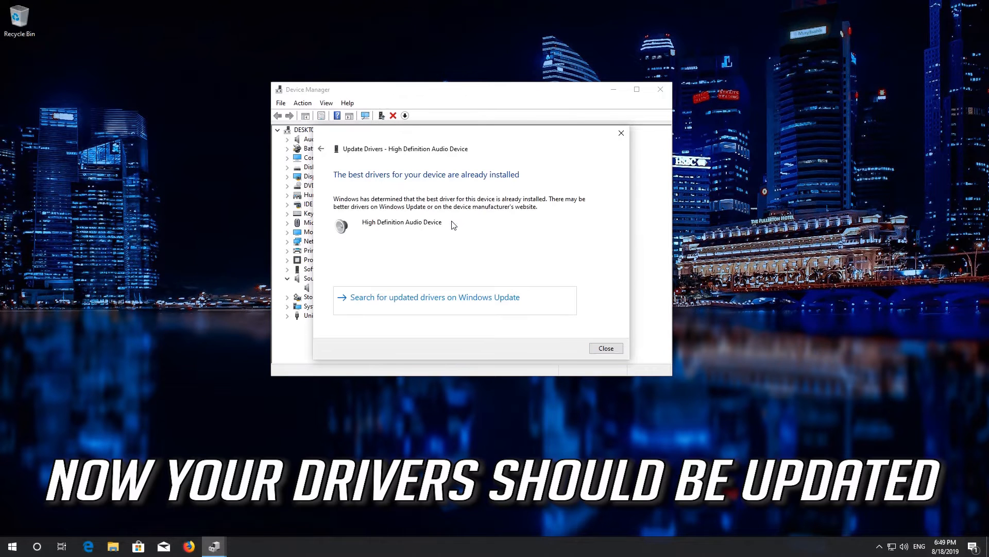
mouse_move(430, 219)
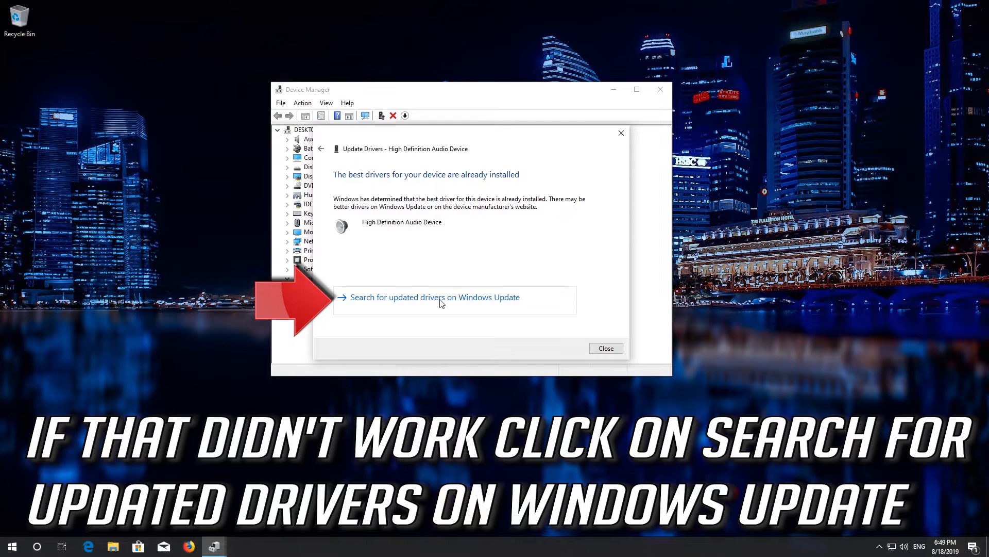
mouse_move(430, 307)
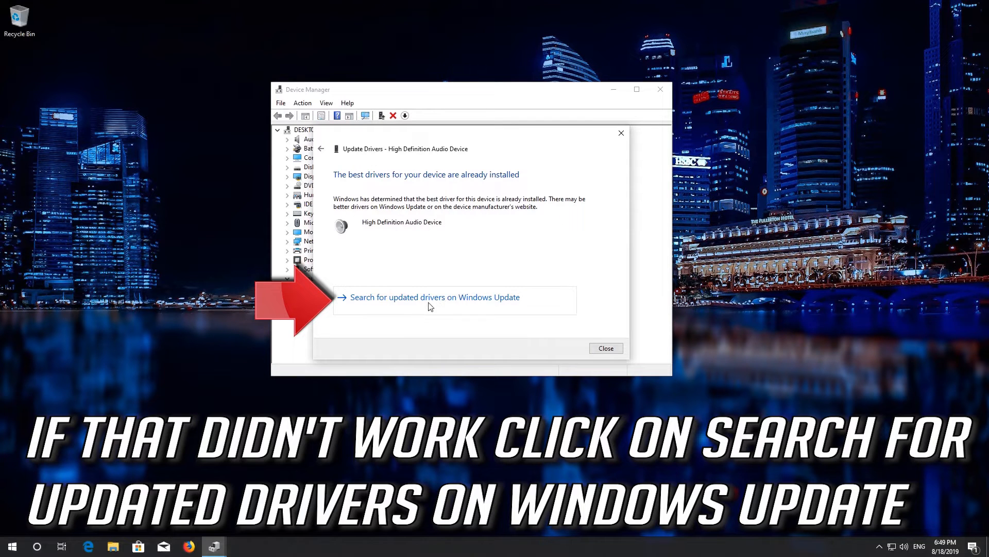
click(605, 348)
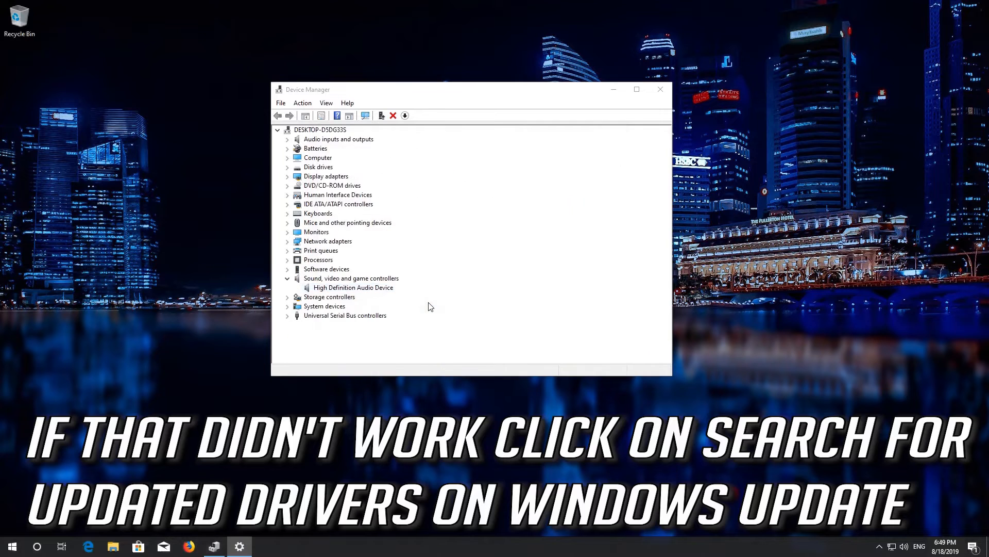
Show the High Definition Audio Device's actions again.
click(353, 288)
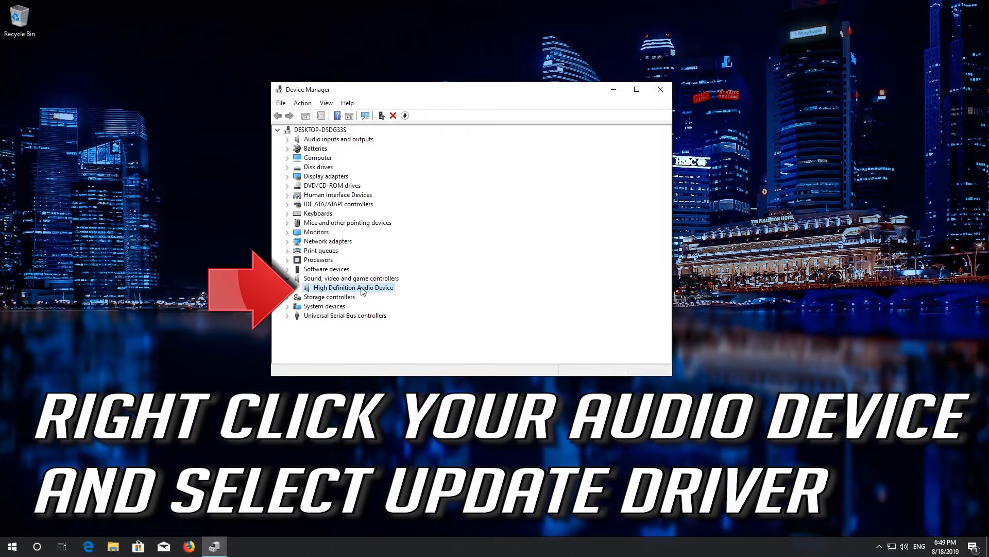
right_click(354, 287)
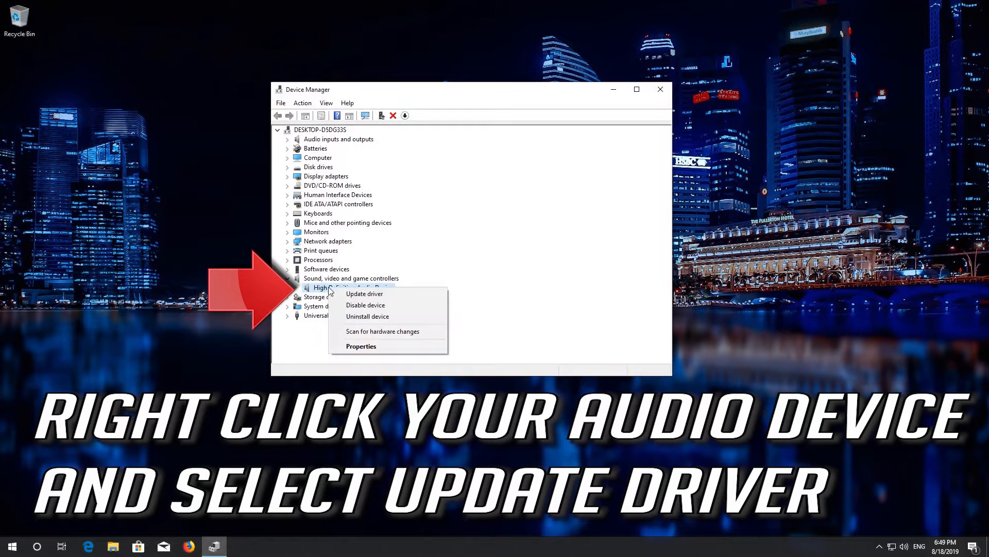
mouse_move(365, 294)
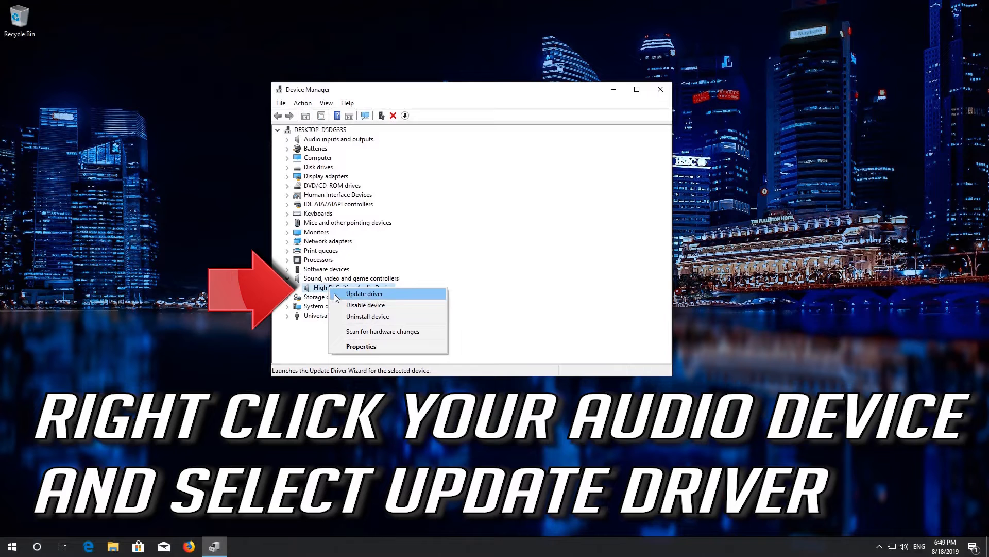
mouse_move(383, 295)
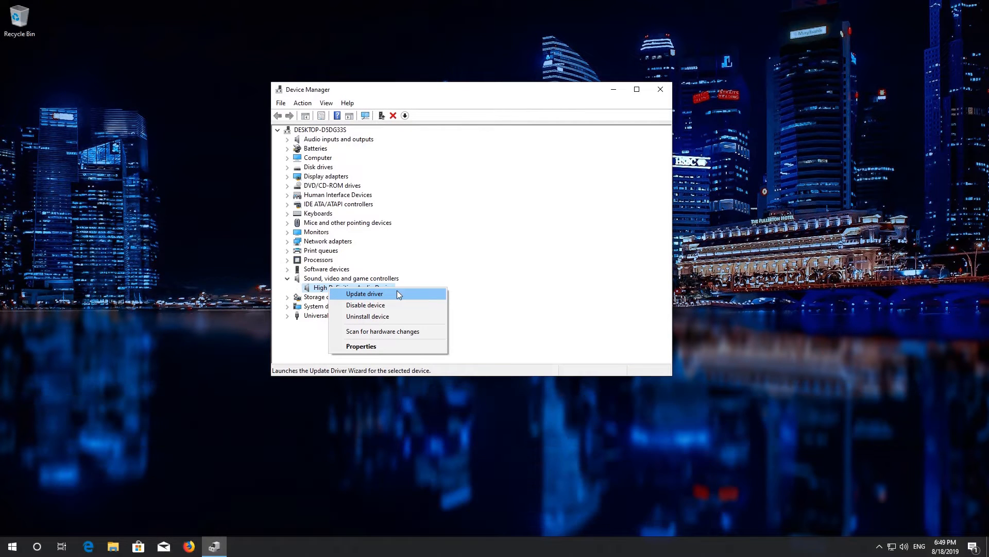
Update the driver by picking High Definition Audio Device from the compatible list.
click(364, 294)
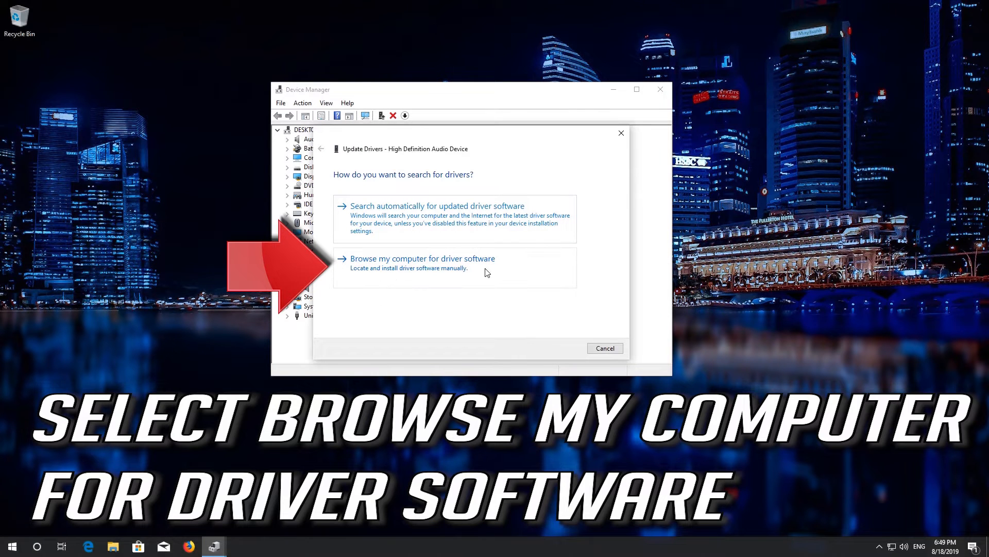
mouse_move(378, 275)
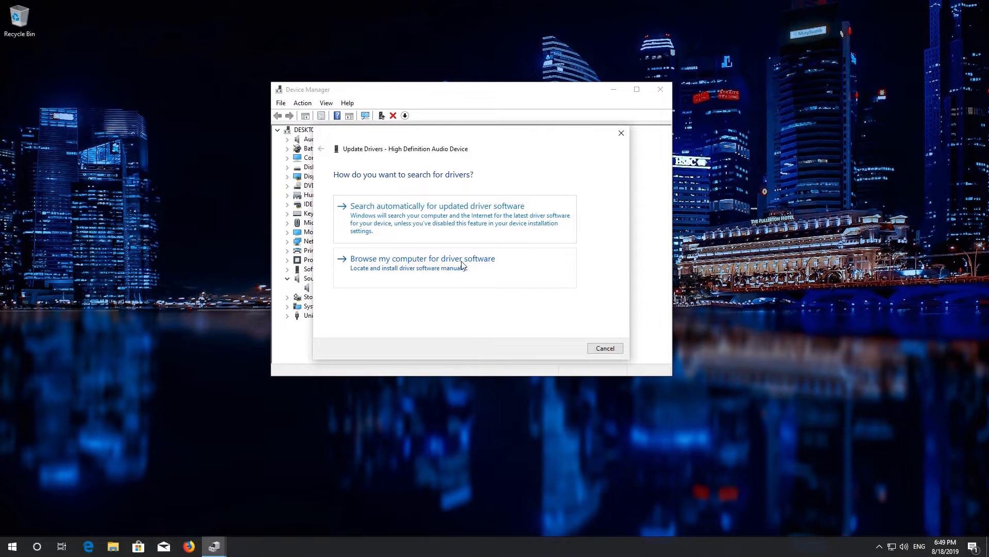
click(421, 258)
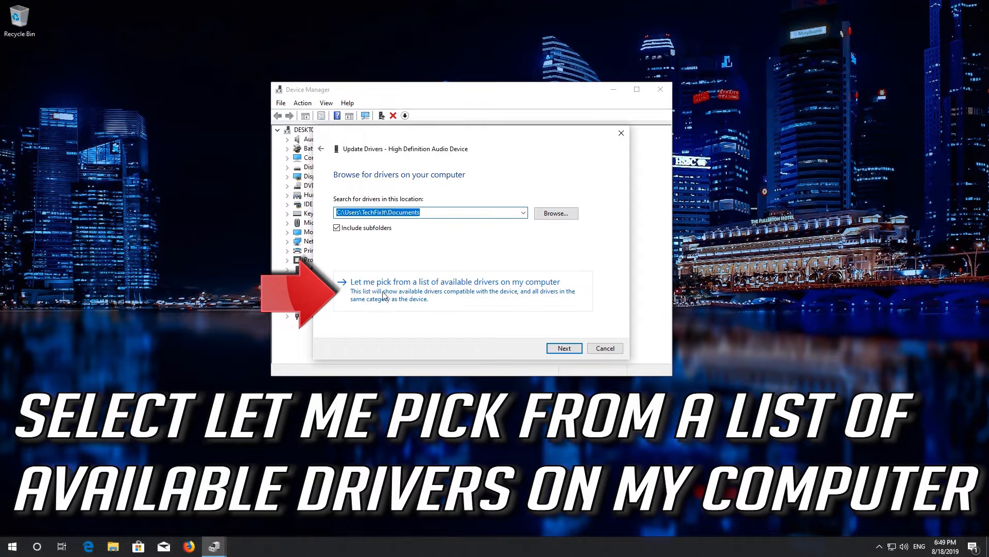
mouse_move(536, 296)
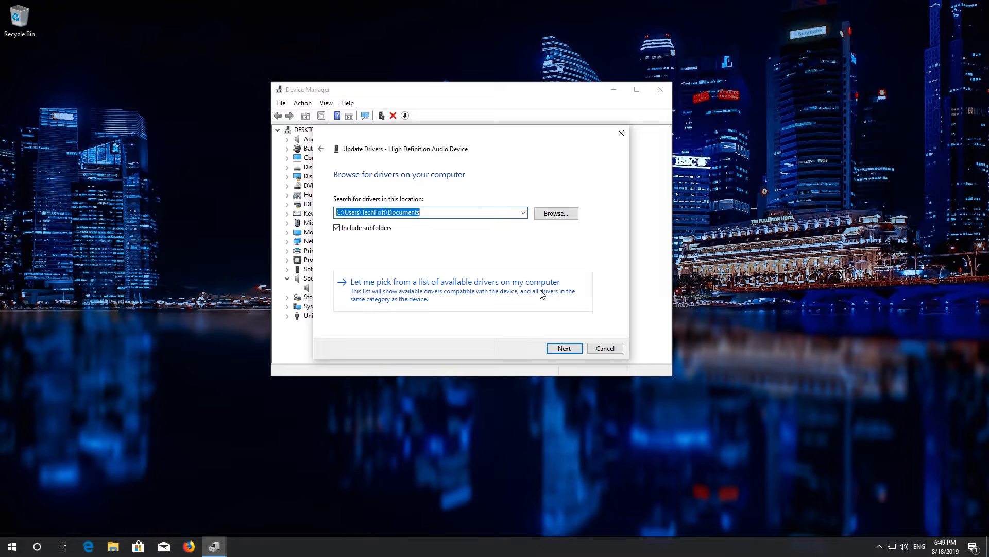
click(455, 282)
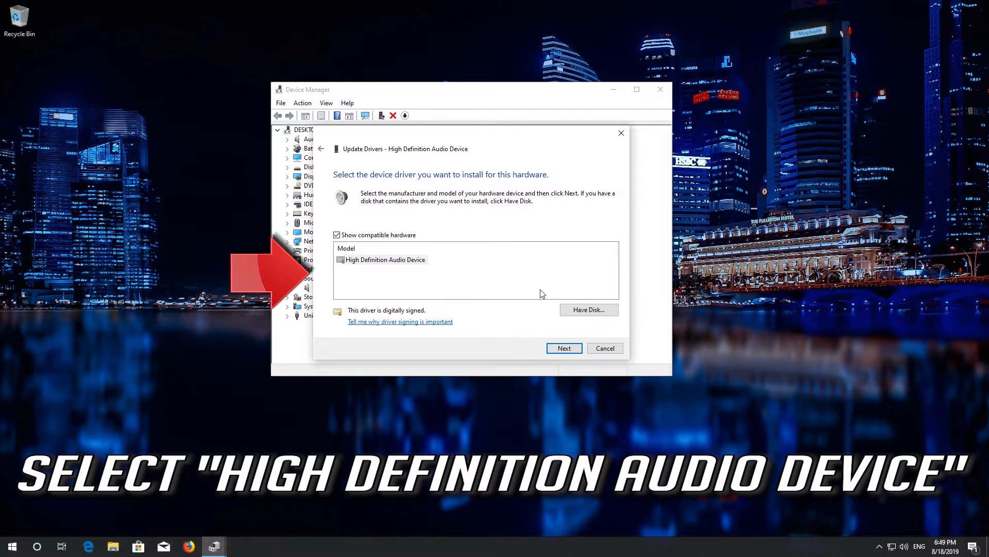
click(385, 260)
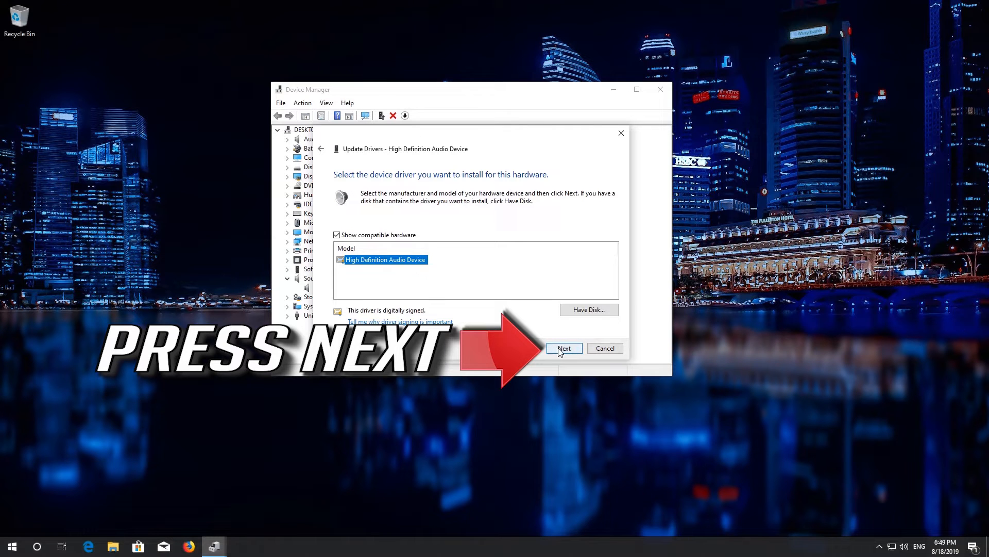
Install the chosen driver, accepting the compatibility warning, and close the wizard.
click(564, 347)
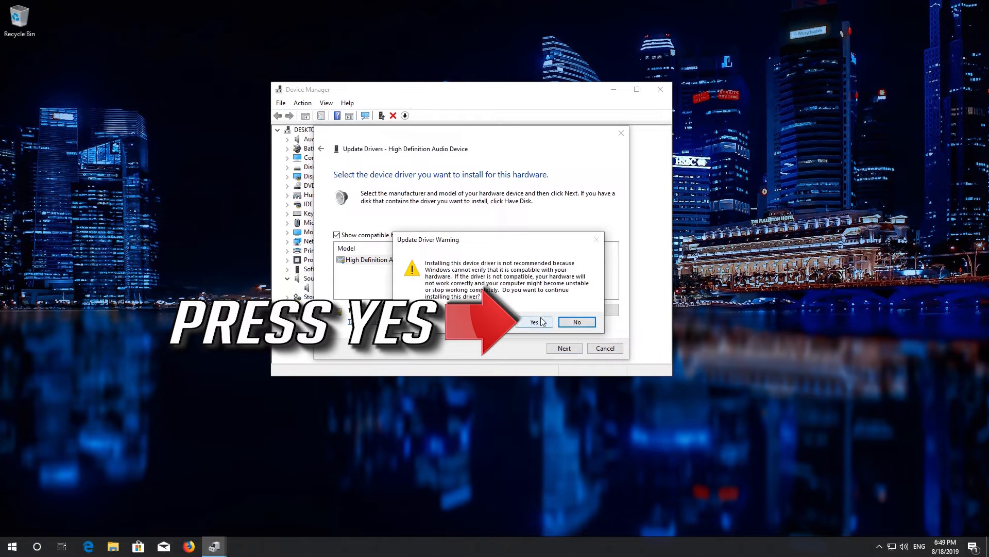
click(532, 321)
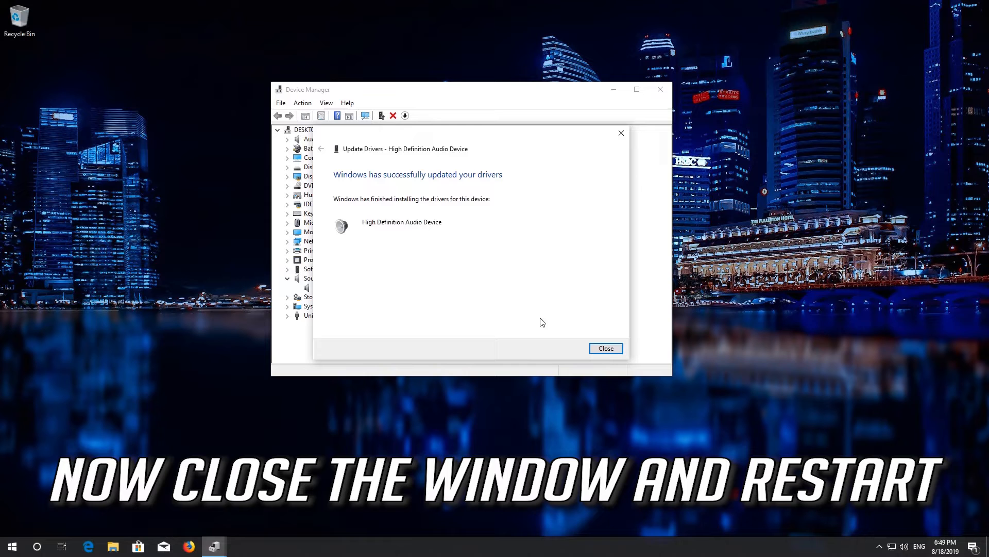
mouse_move(412, 228)
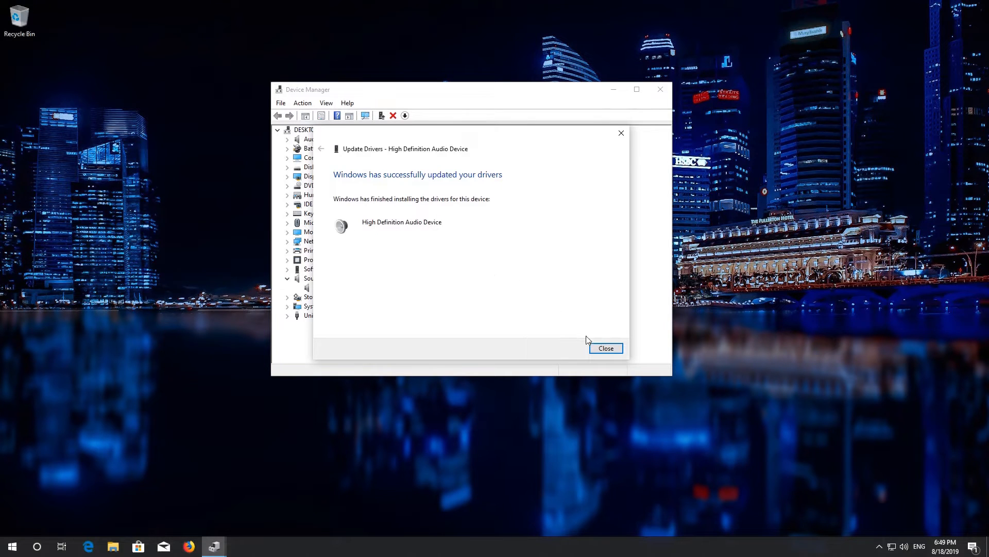
click(605, 347)
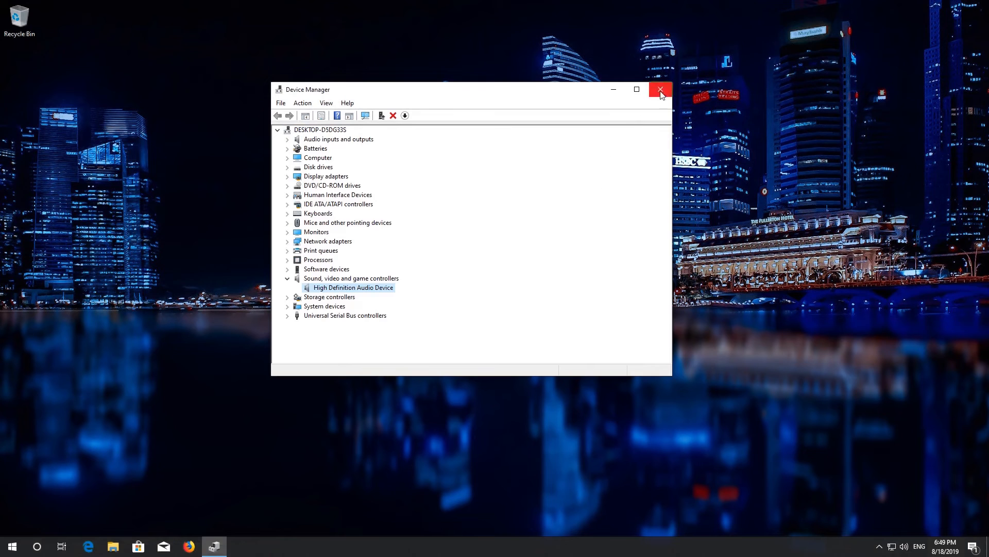
Close Device Manager and restart the computer from Start.
click(661, 89)
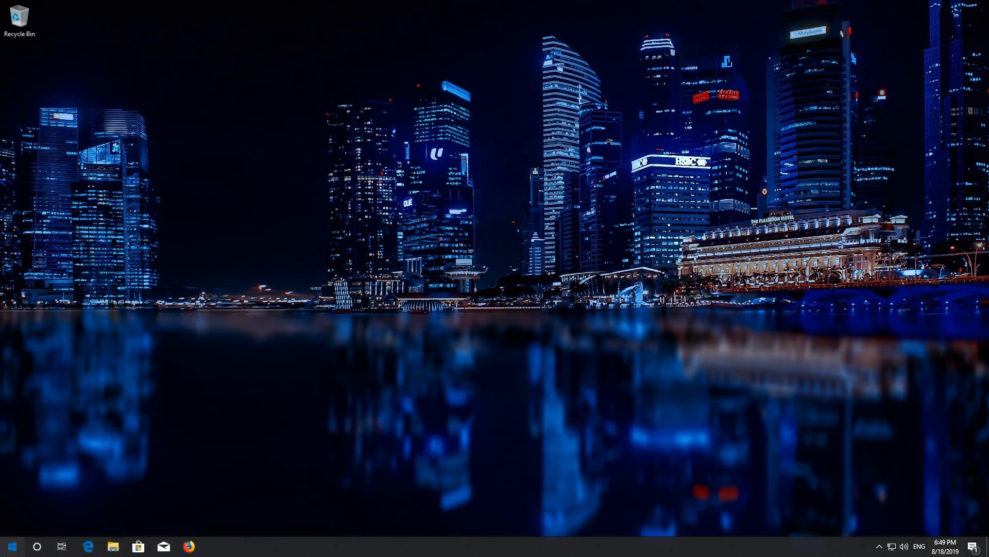
click(12, 545)
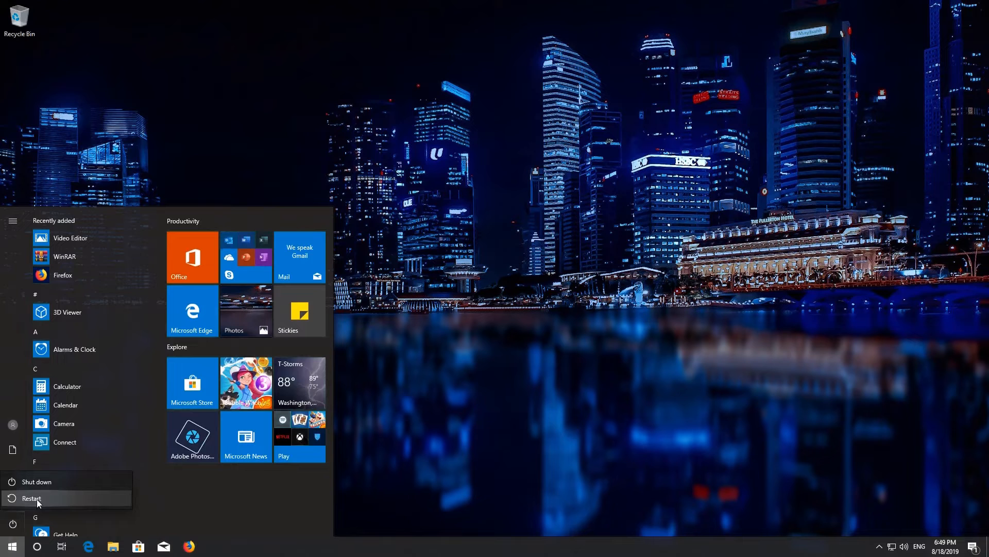
click(32, 498)
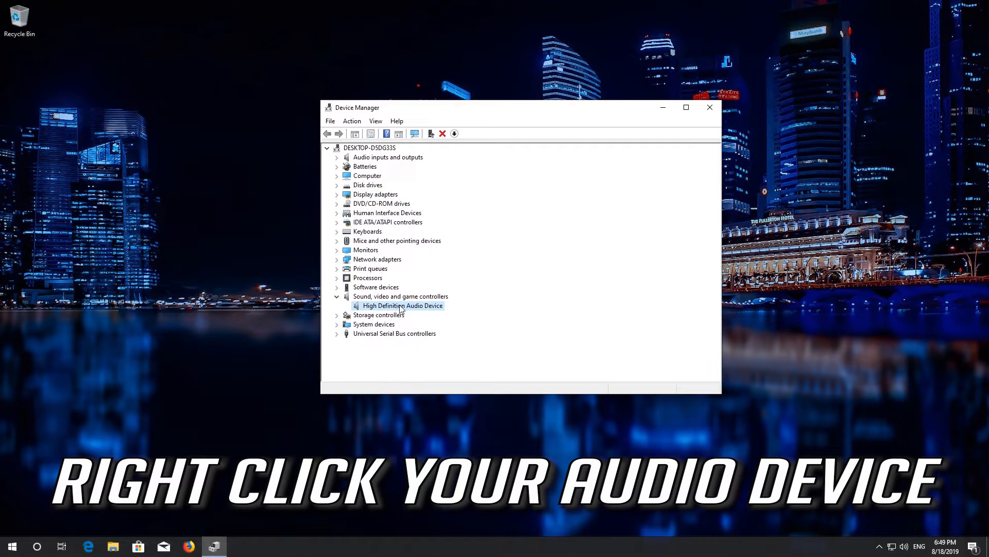
Uninstall the High Definition Audio Device and confirm removal.
right_click(402, 305)
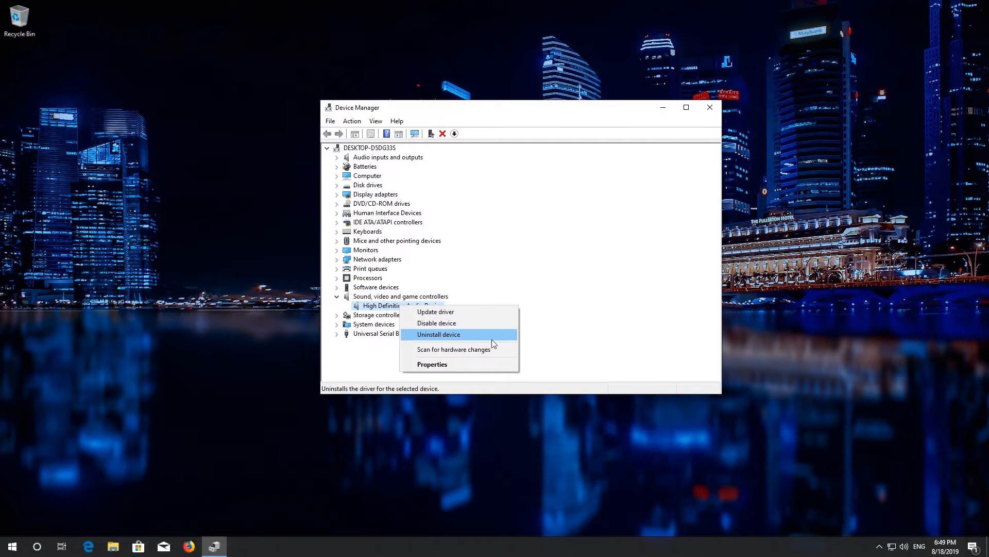
mouse_move(446, 338)
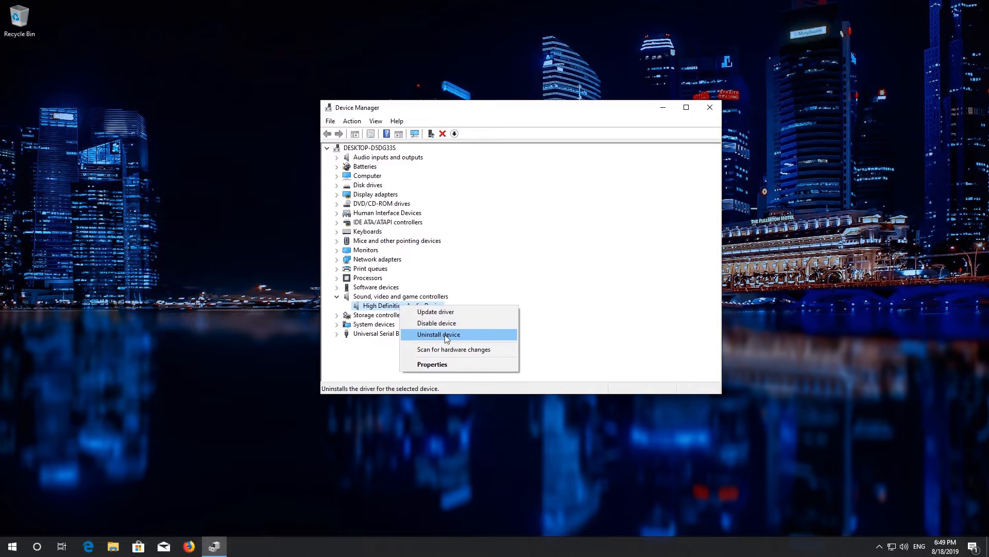
click(439, 334)
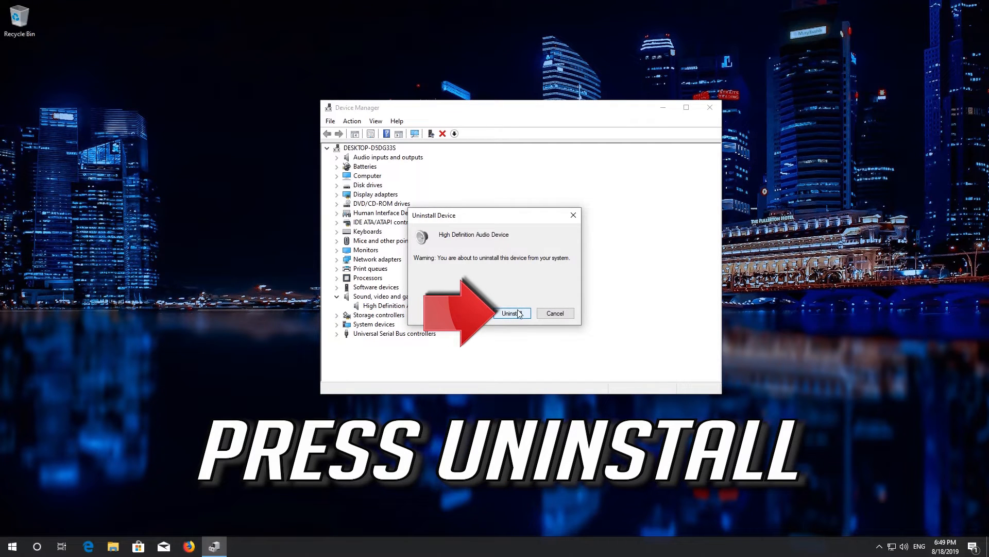
click(511, 314)
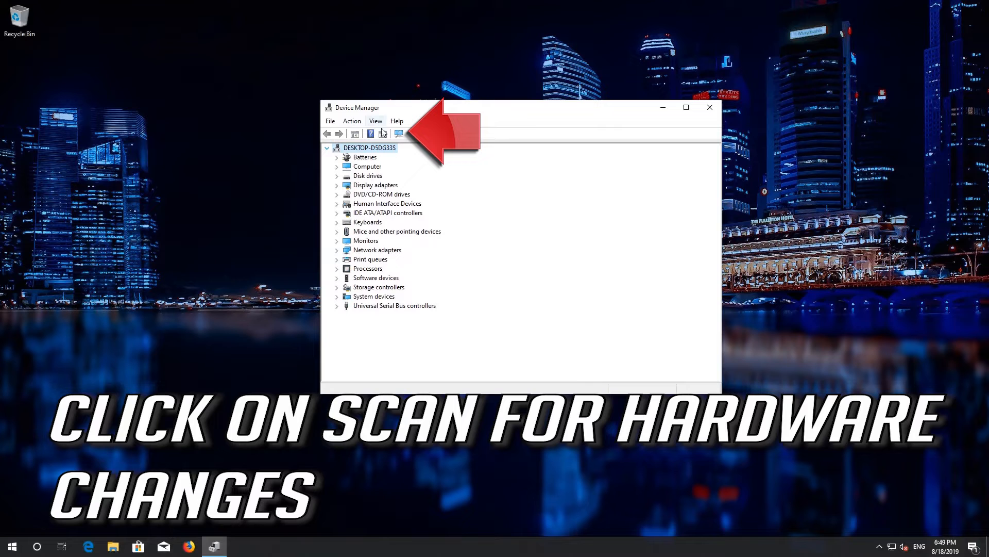
mouse_move(400, 133)
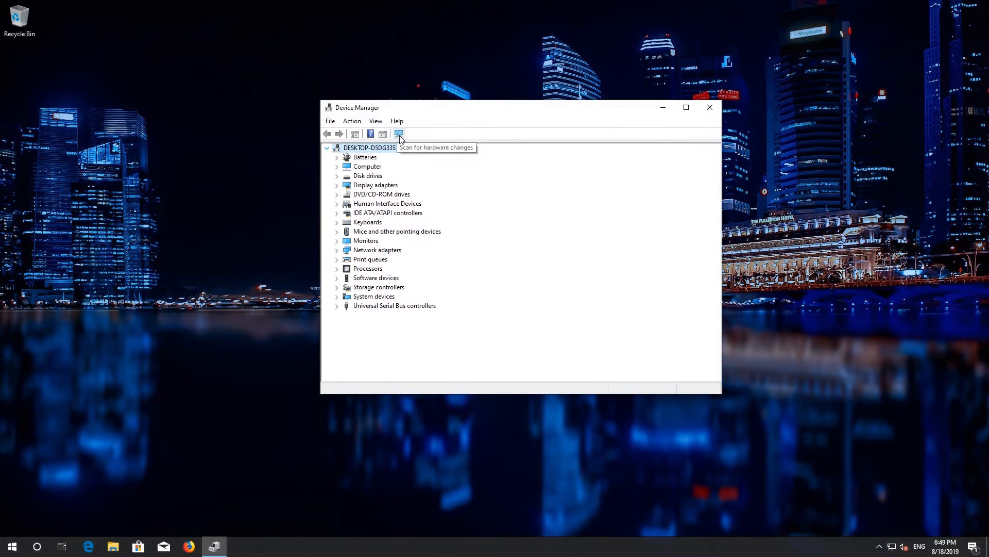
Scan for hardware changes to re-detect the audio device, then close Device Manager.
click(399, 133)
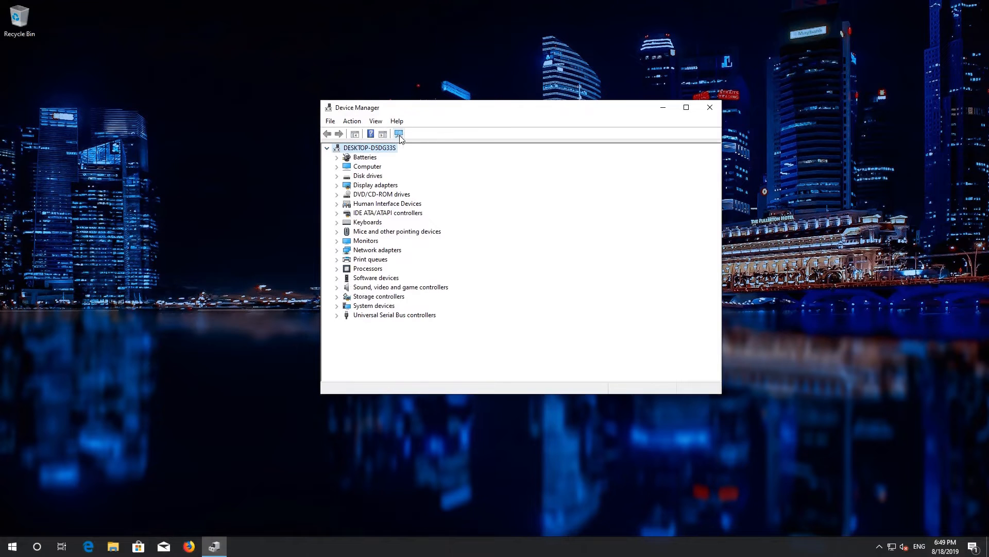
click(398, 133)
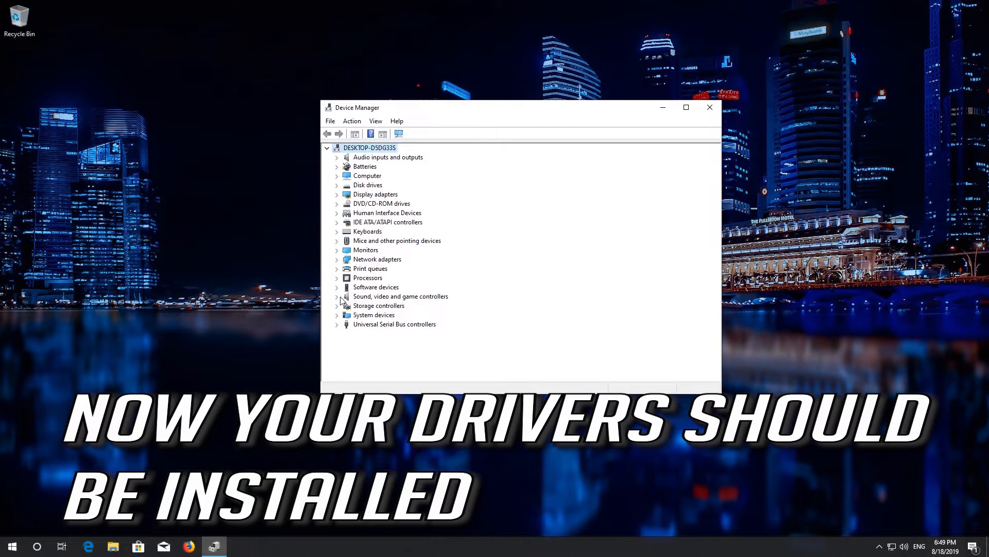
click(709, 106)
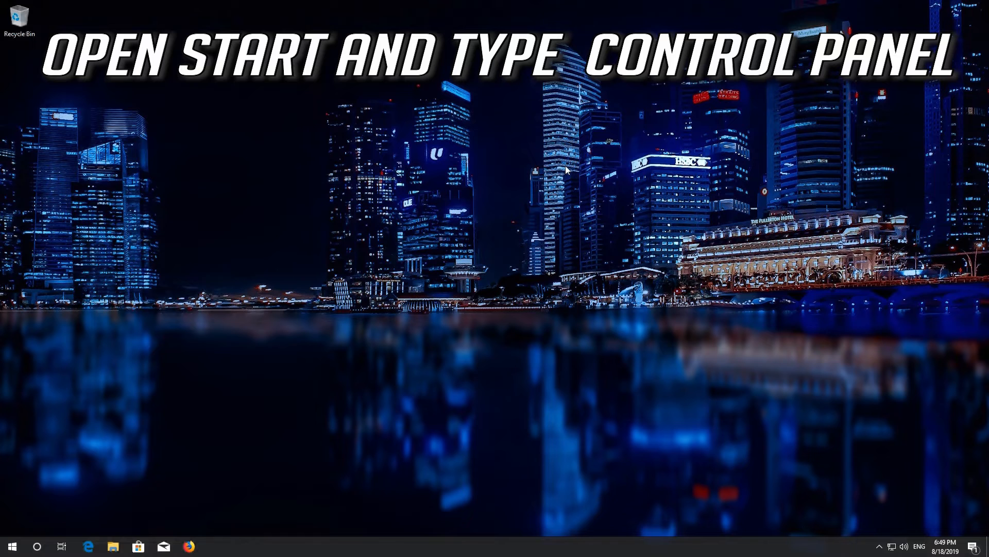
Search Start for 'control panel' to find the Control Panel app.
click(12, 545)
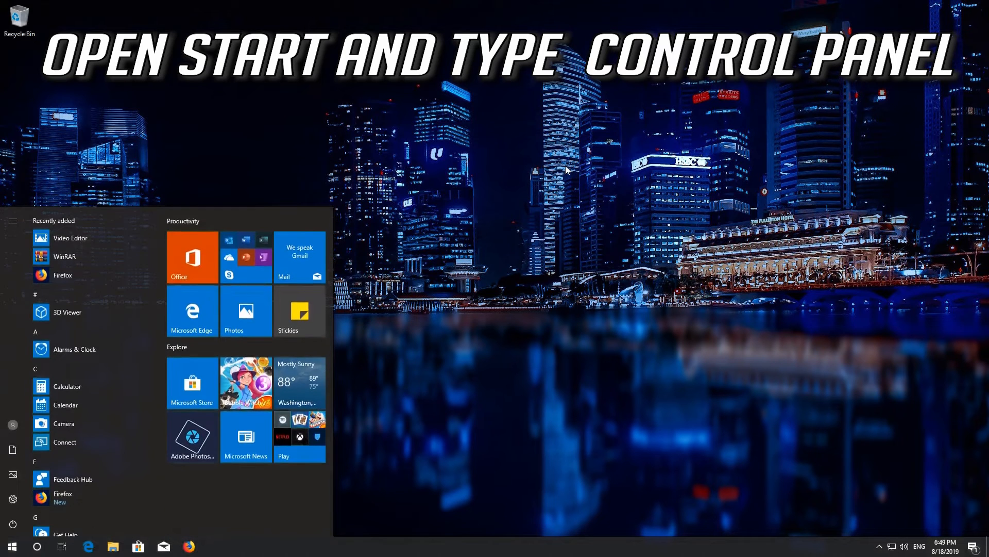
text(control panel)
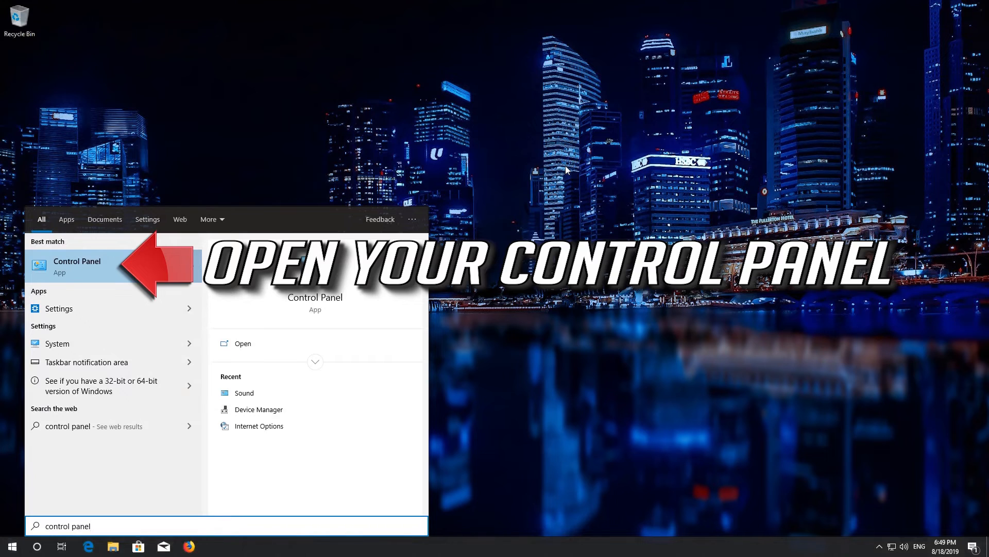
mouse_move(107, 267)
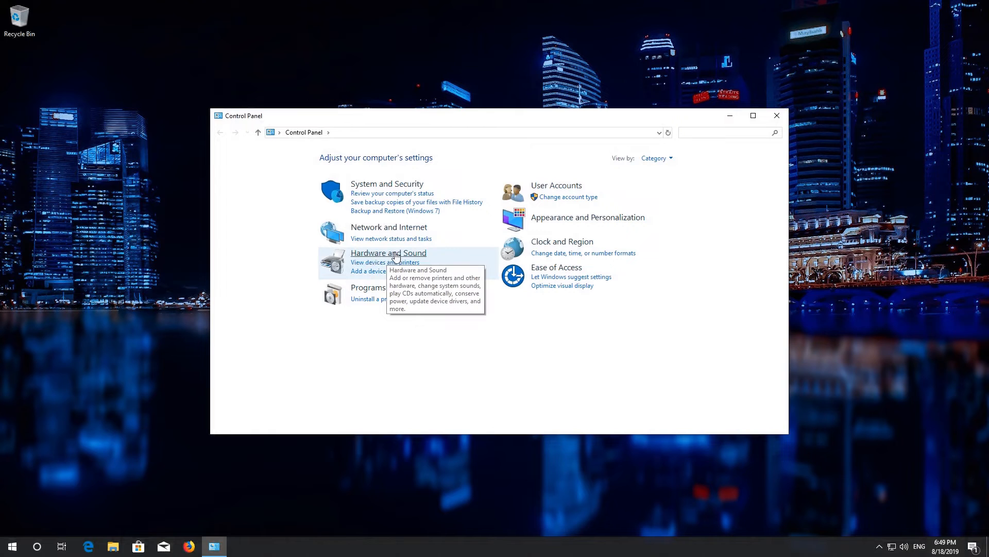
Go to Hardware and Sound and bring up the Sound playback devices dialog.
click(388, 253)
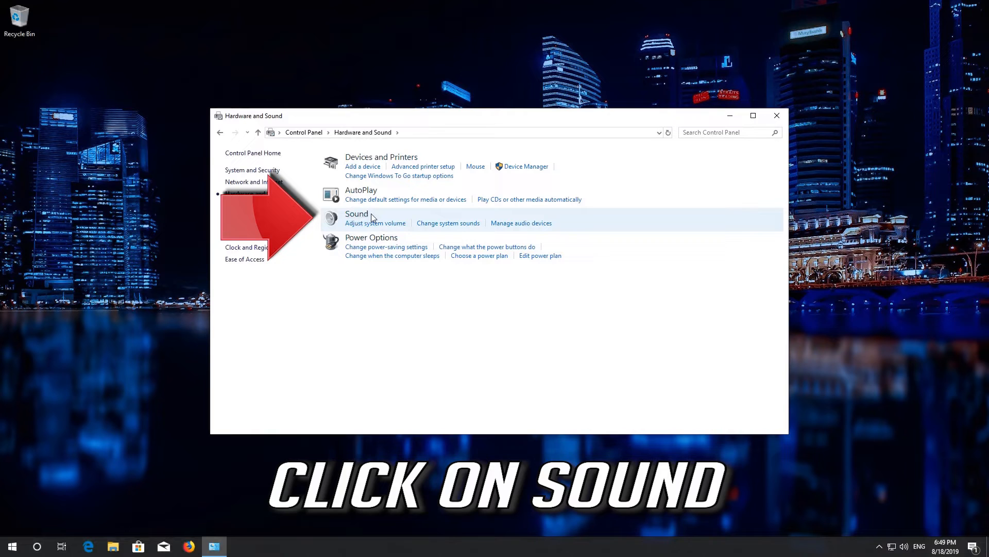
click(357, 213)
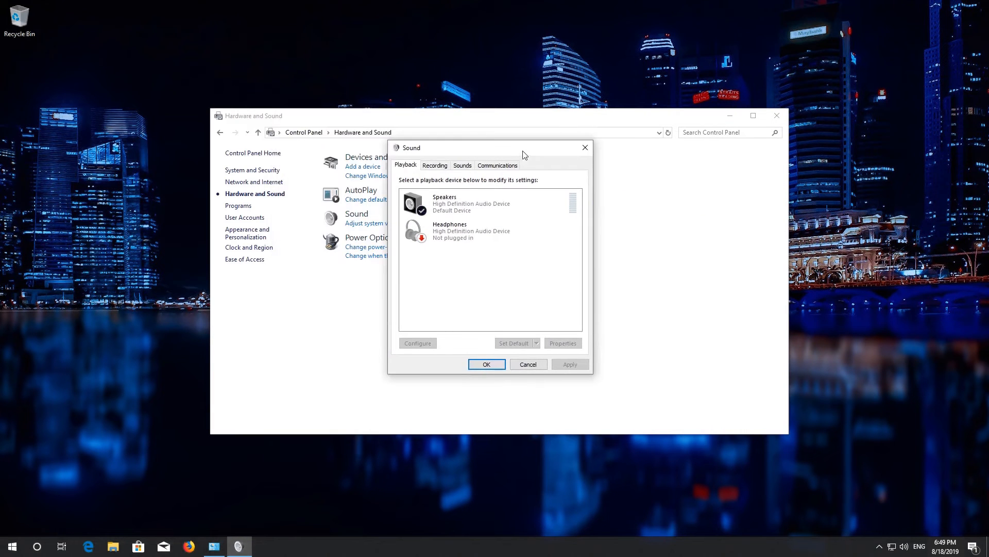
Close Control Panel and show the Speakers device properties.
click(775, 116)
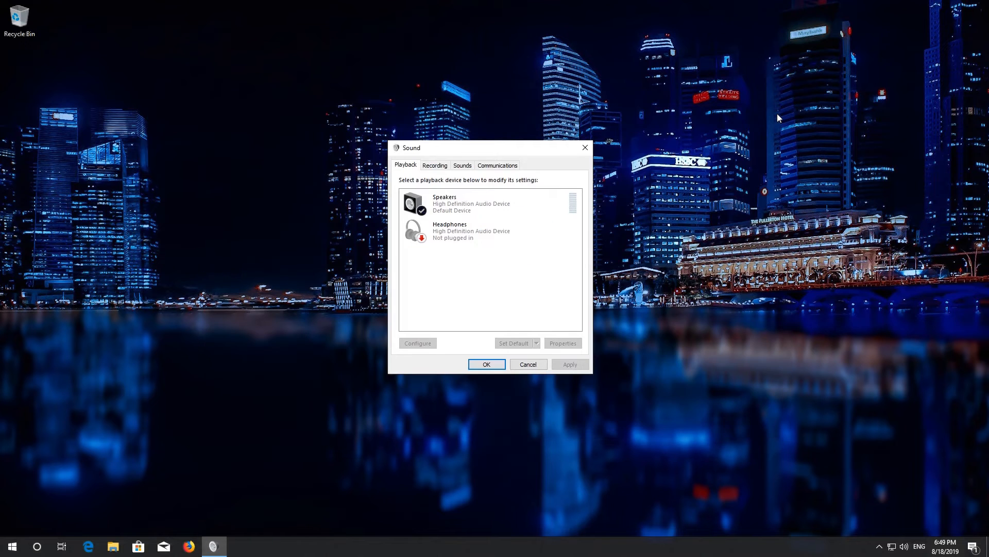
click(470, 203)
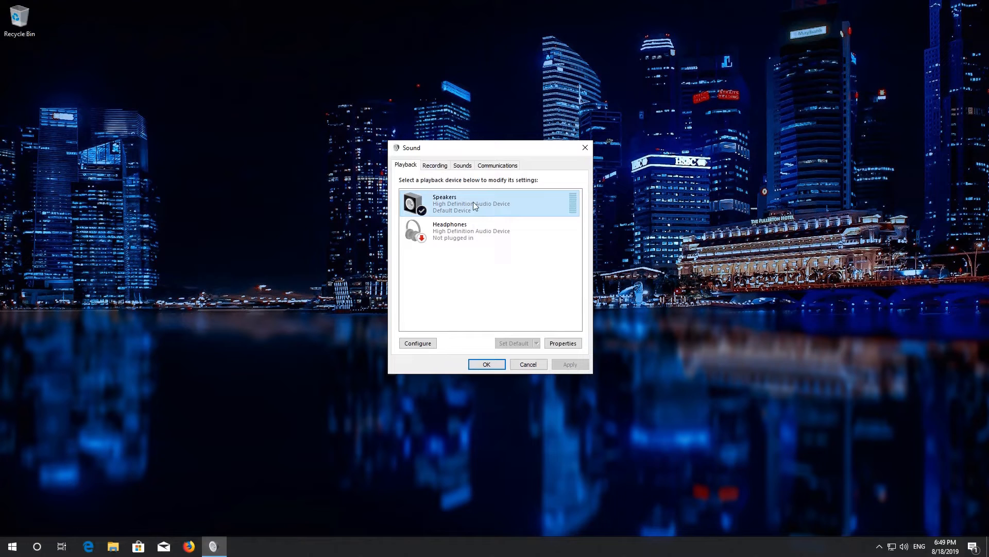
right_click(470, 203)
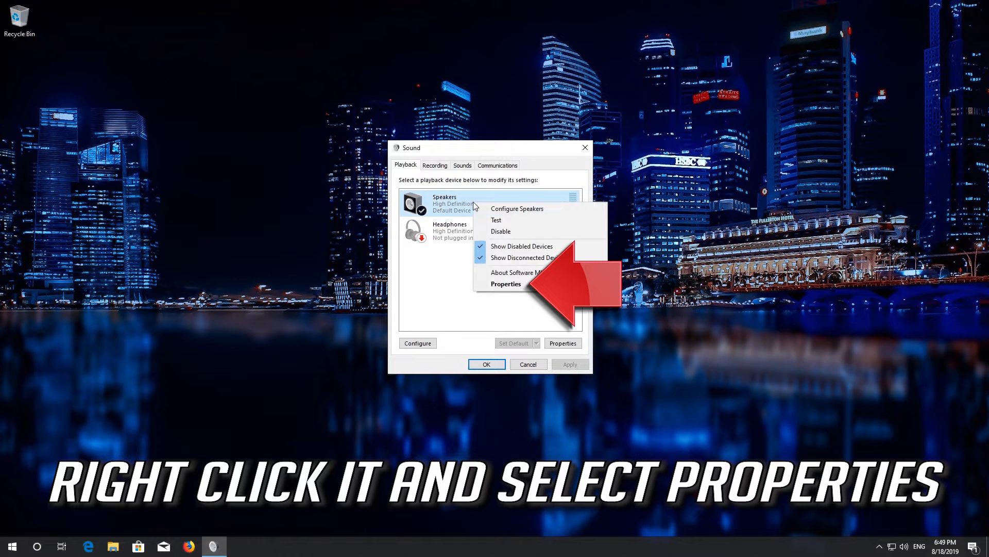
mouse_move(505, 284)
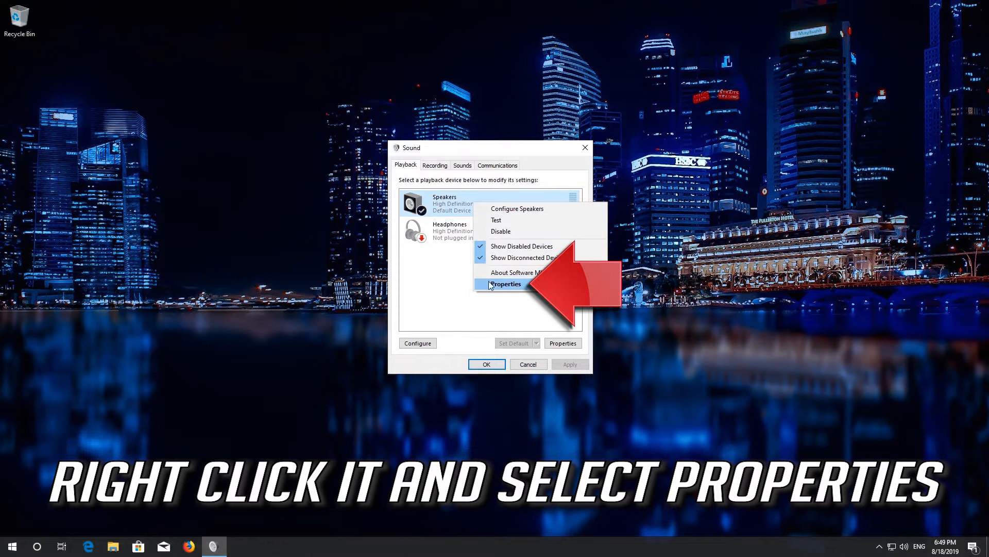
click(506, 284)
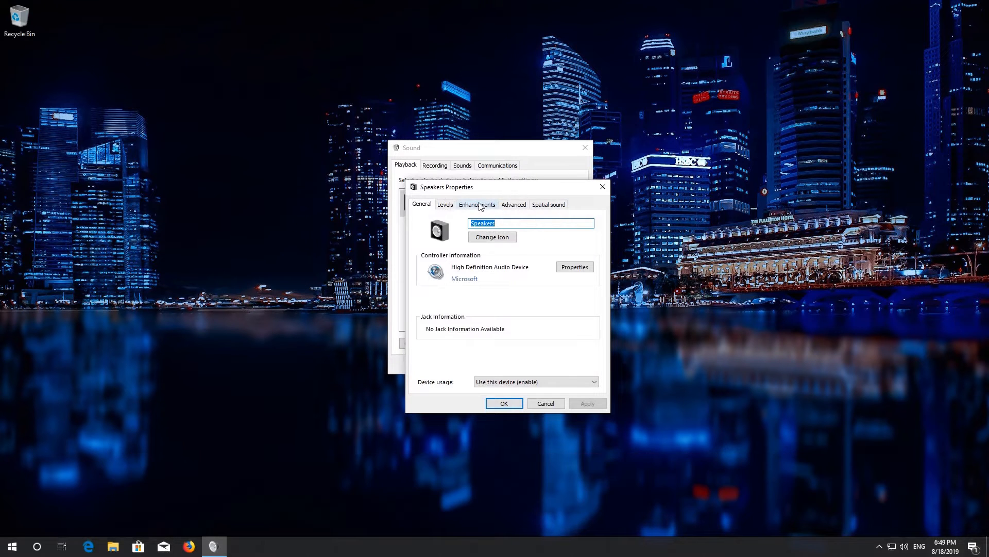
Disable all enhancements for the Speakers, apply and confirm.
click(477, 204)
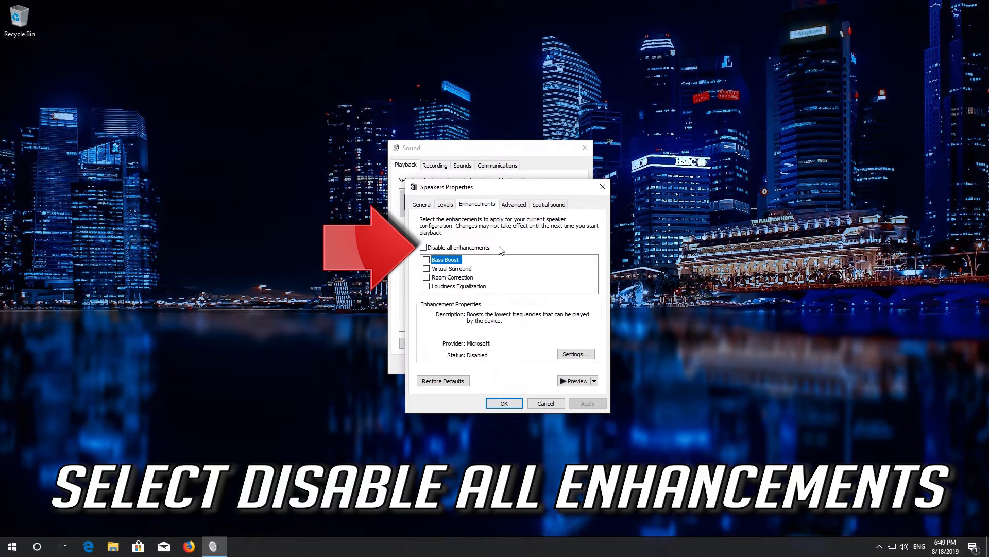
mouse_move(541, 248)
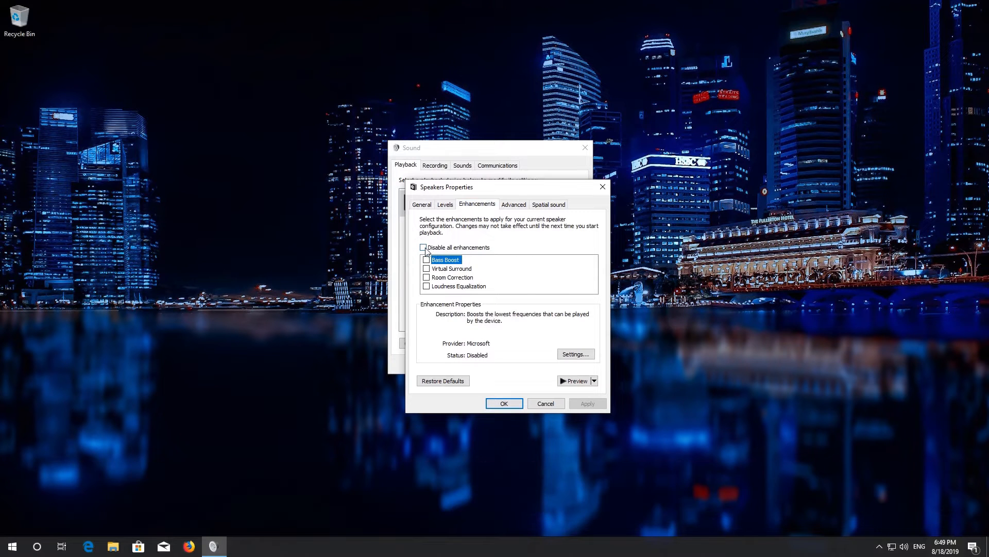
click(424, 246)
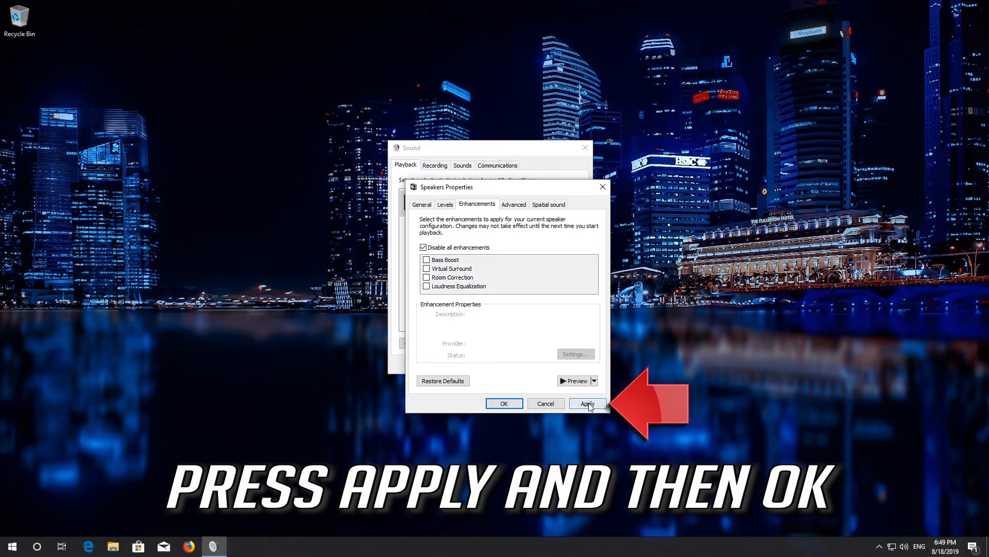
click(586, 403)
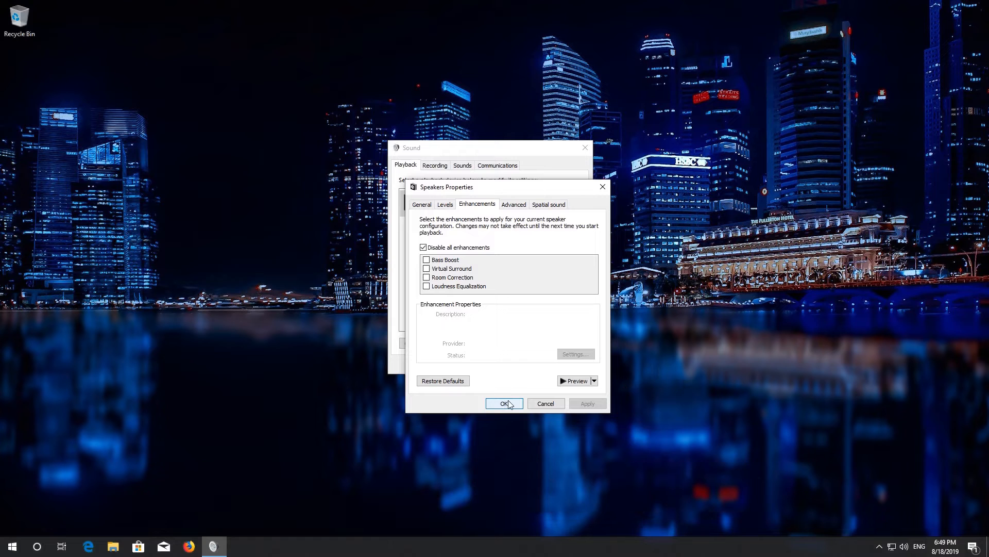
click(504, 402)
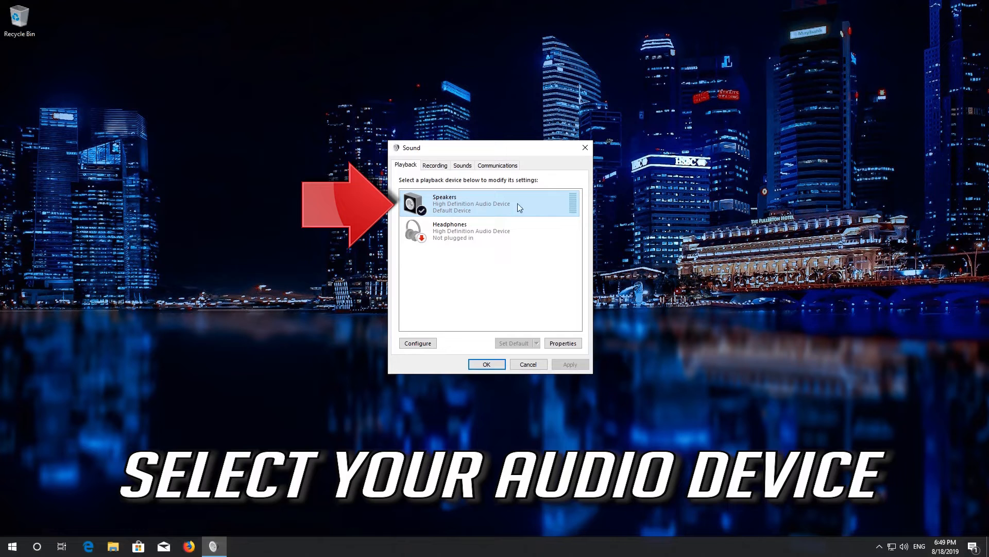
Set the Speakers default format to 16 bit, 44100 Hz (CD Quality) and close the sound dialogs.
right_click(485, 203)
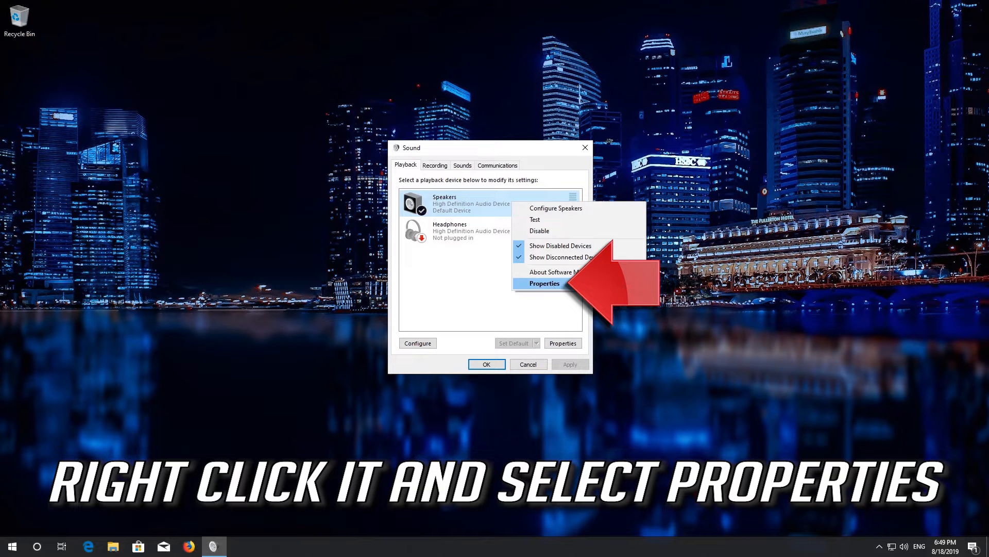
click(544, 283)
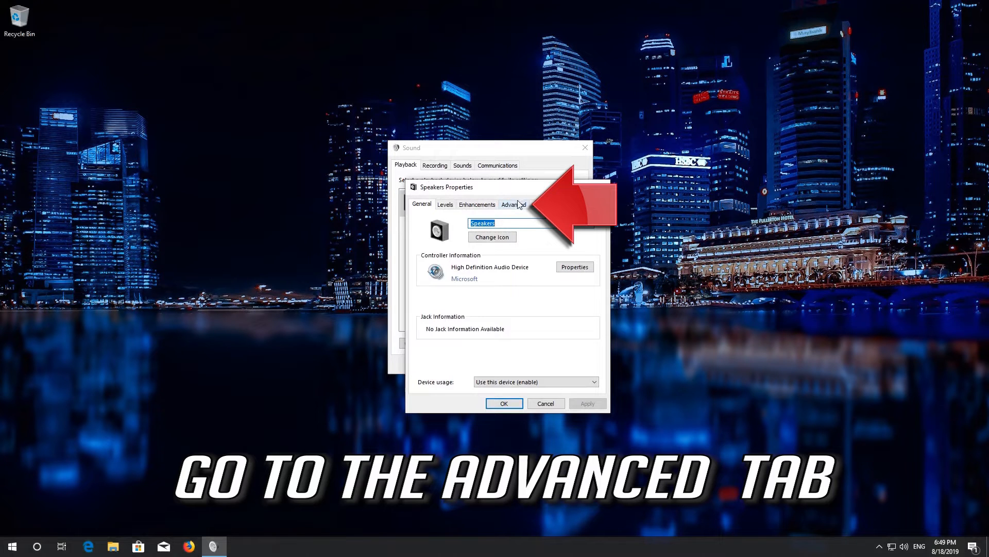
click(513, 204)
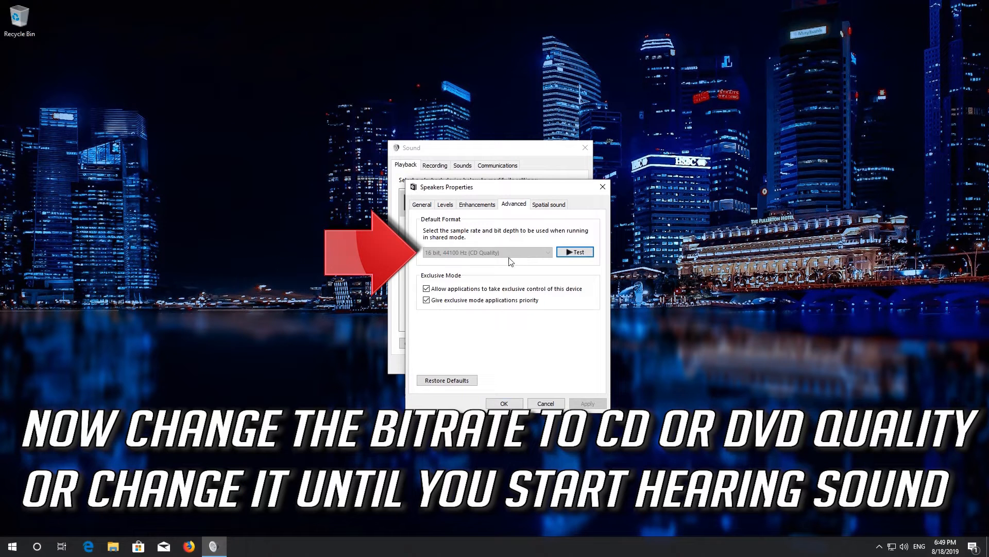
mouse_move(569, 251)
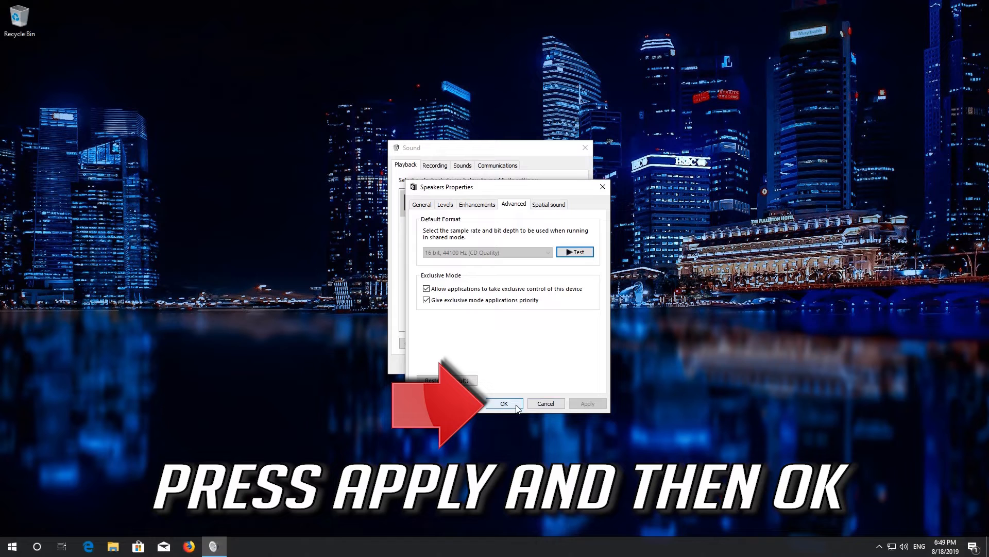
click(504, 403)
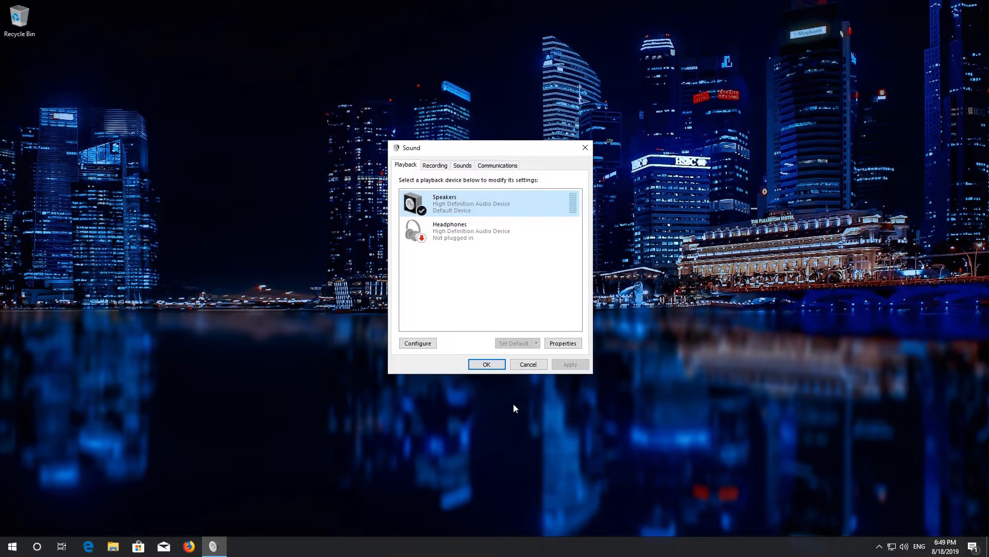
click(486, 364)
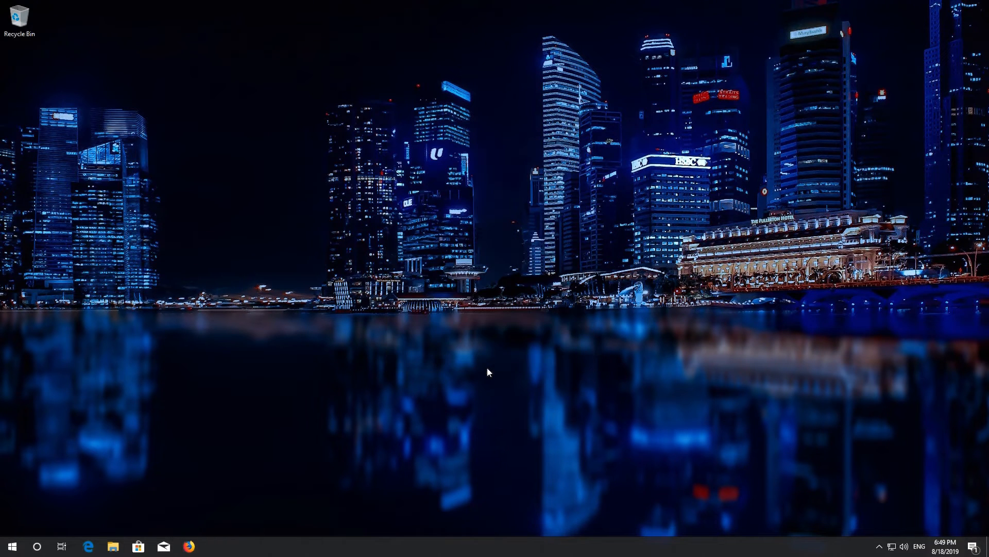
Reach the Sound page under System in Windows Settings from the Start menu.
click(12, 546)
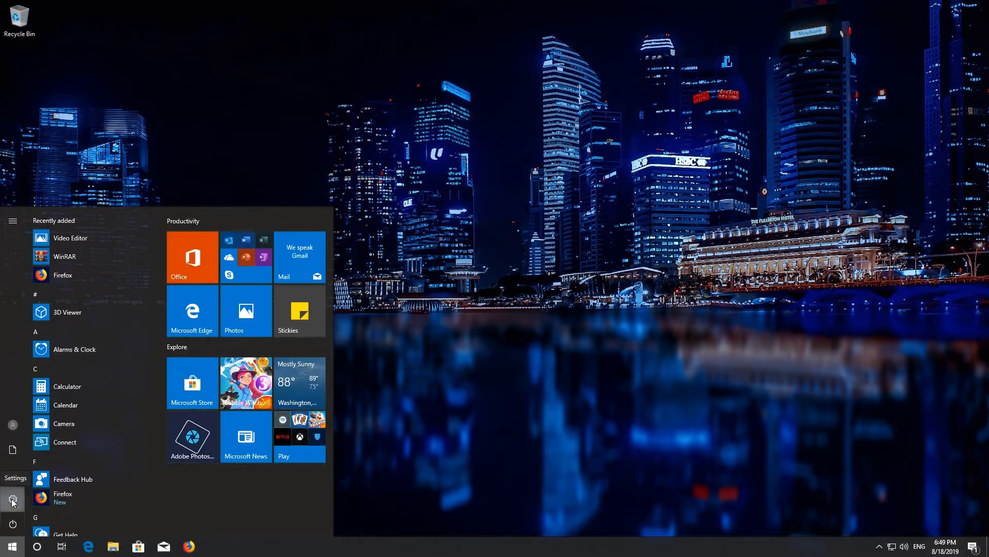
click(13, 500)
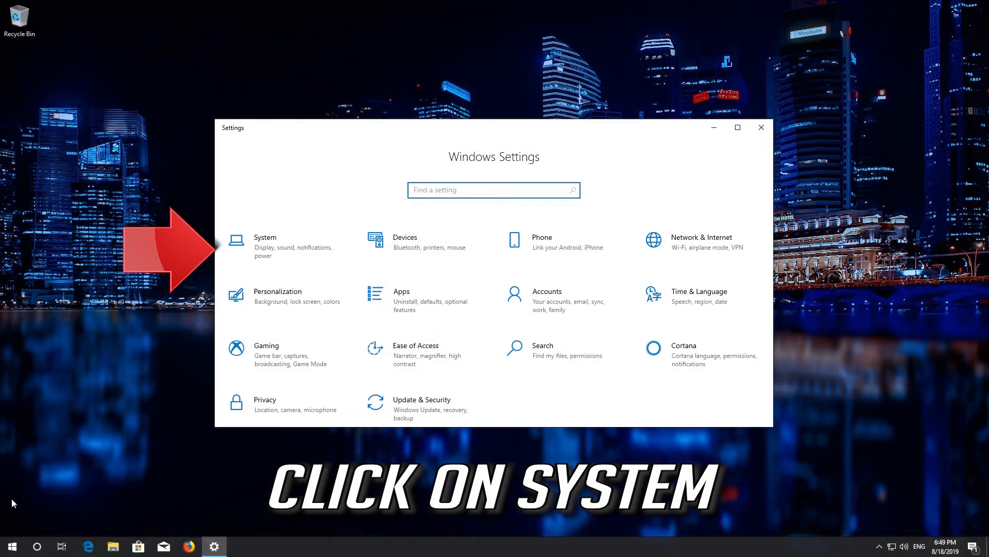
mouse_move(296, 255)
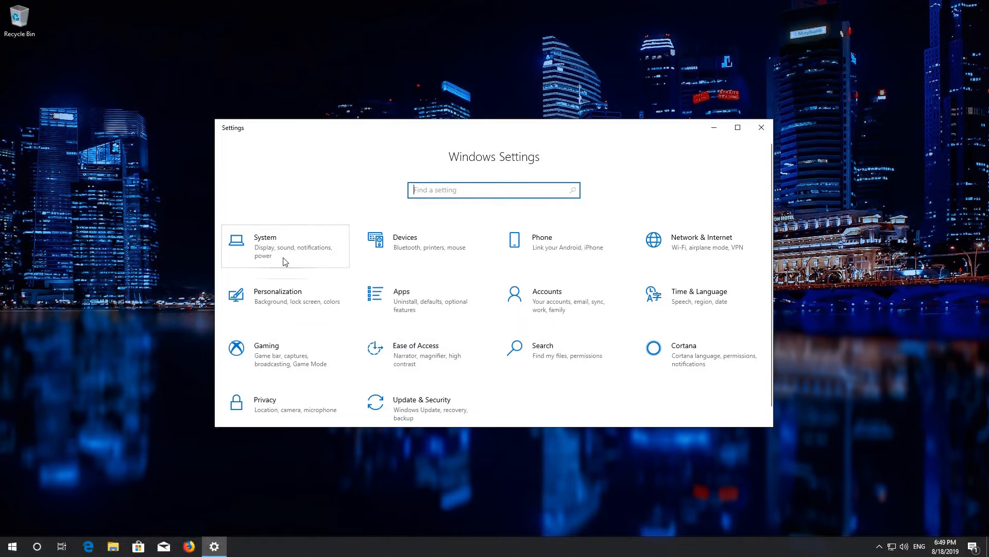
click(265, 246)
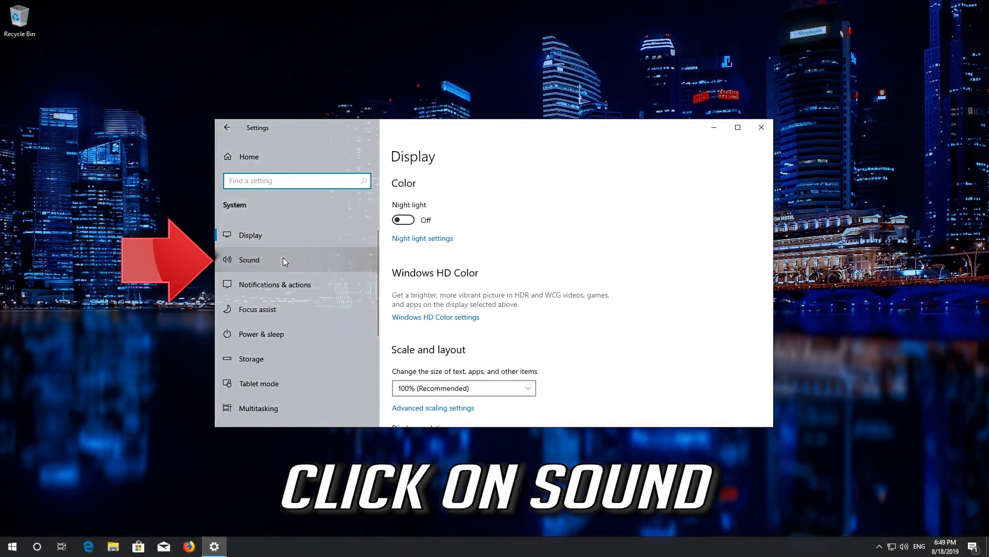
mouse_move(258, 268)
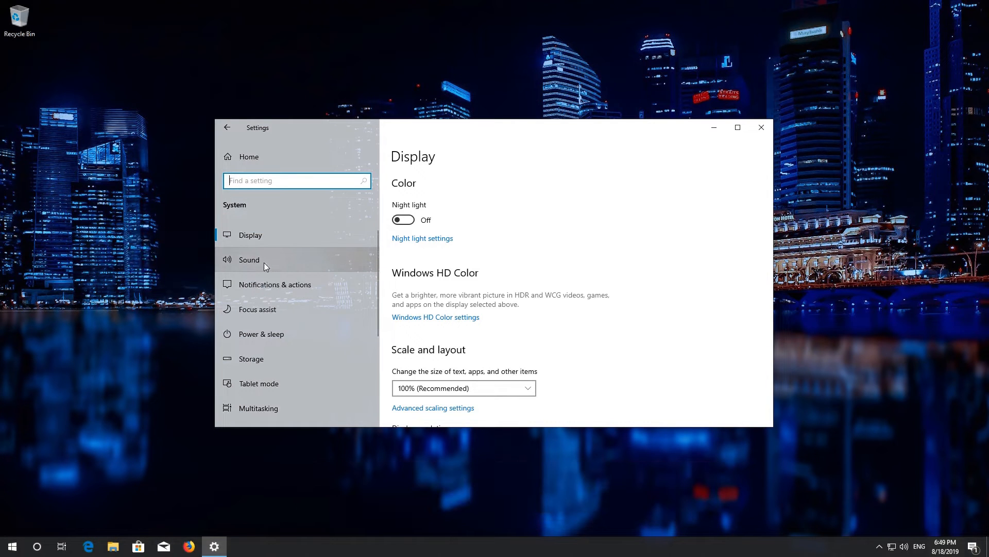
click(249, 260)
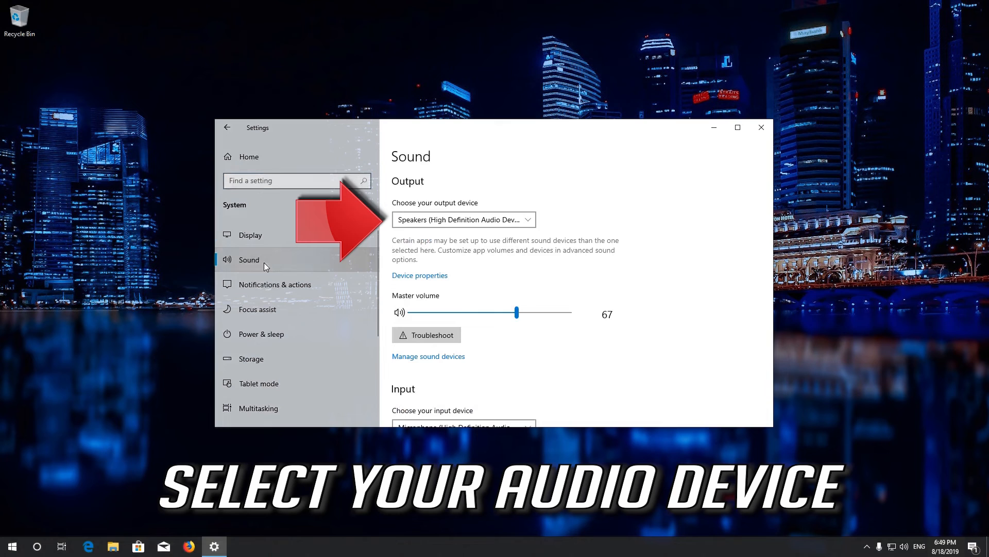
mouse_move(519, 219)
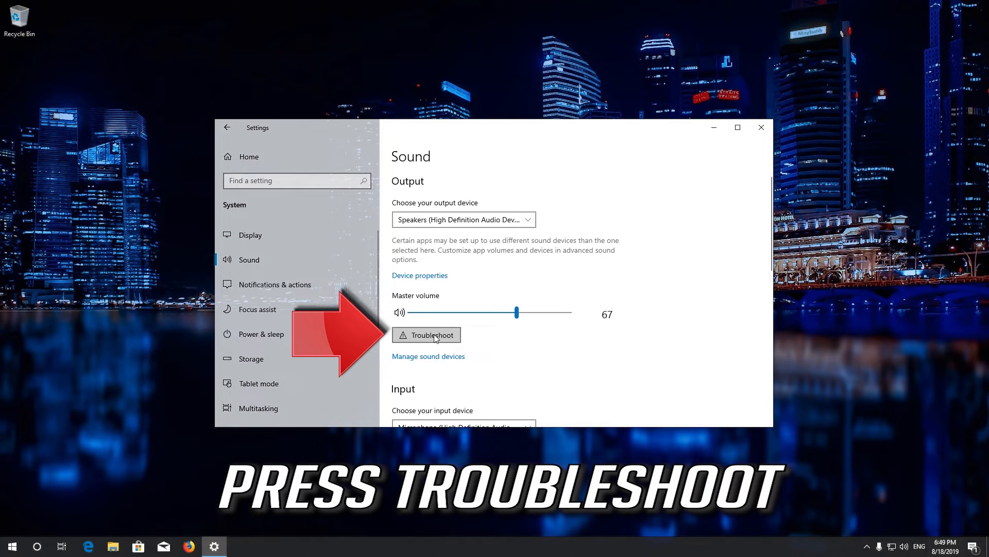
Start the Playing Audio troubleshooter for the default Speakers device.
click(425, 333)
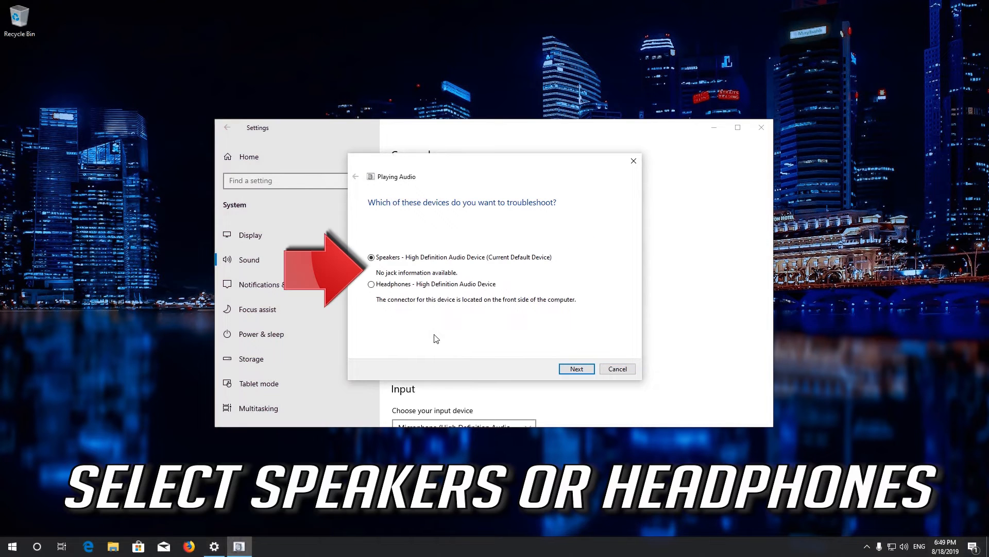
mouse_move(423, 270)
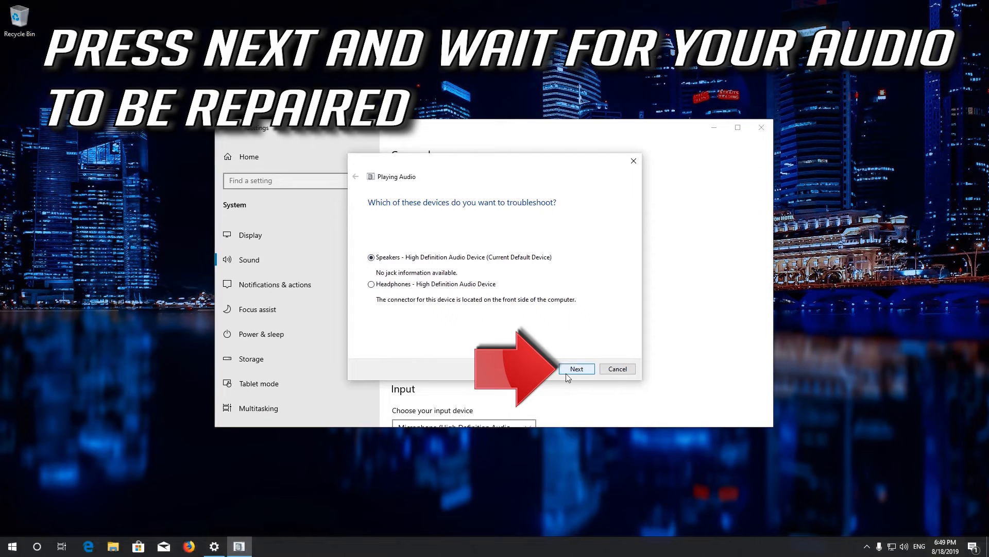
click(575, 369)
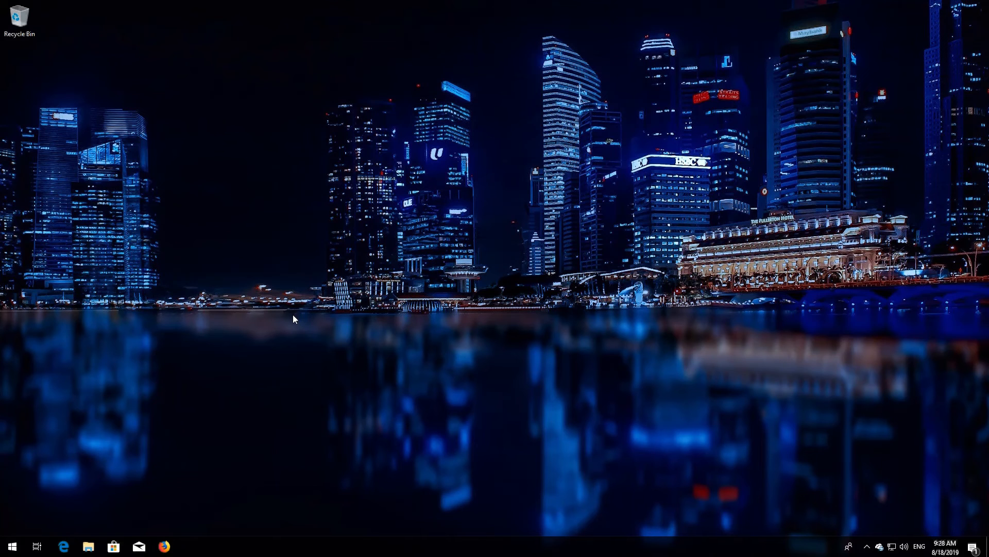
Search 'recovery options', reach the Recovery page and restart into advanced startup.
click(11, 547)
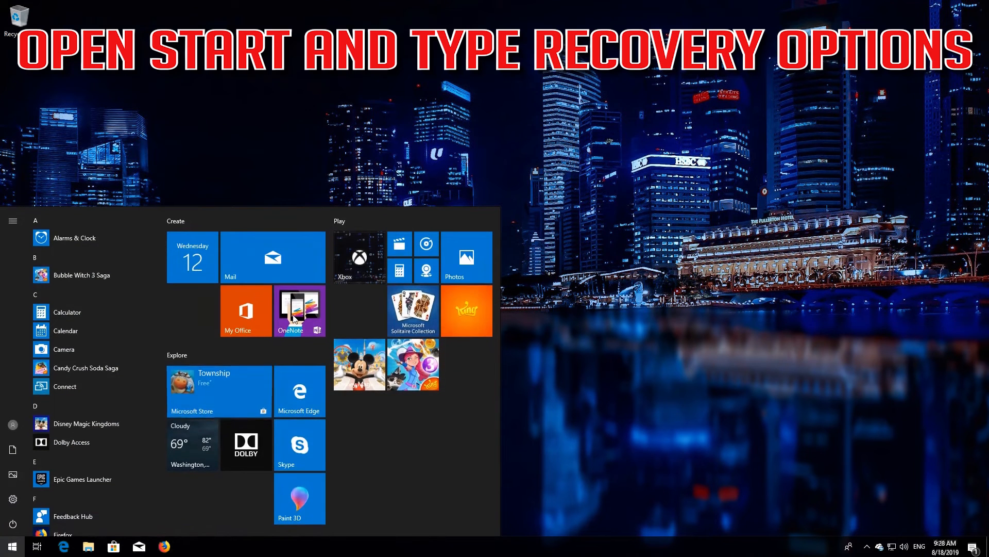
text(recovery options)
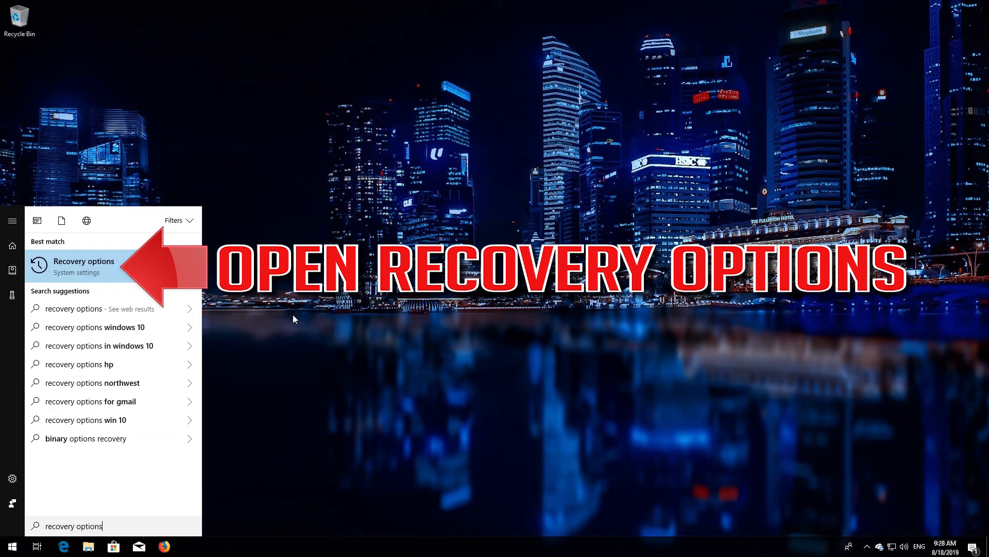
mouse_move(121, 264)
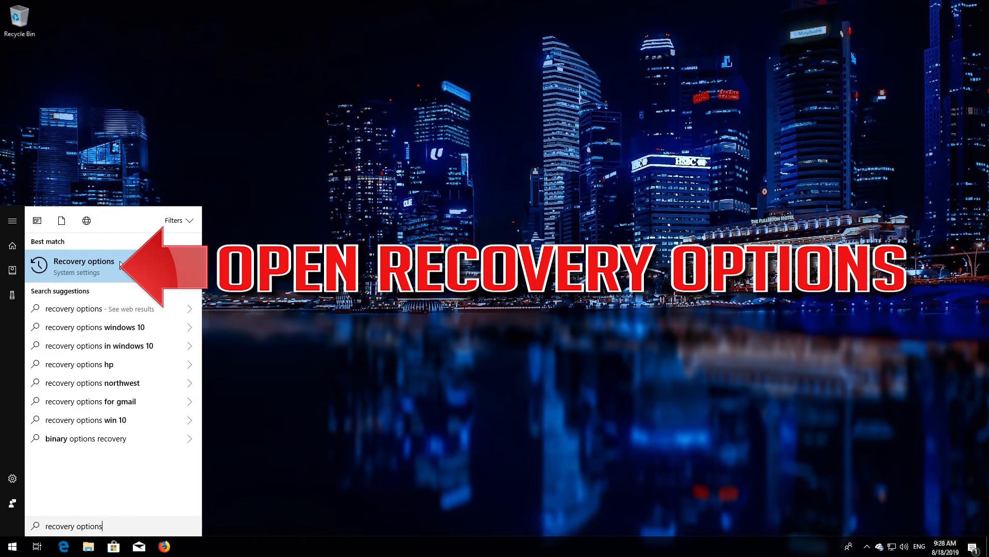
click(80, 266)
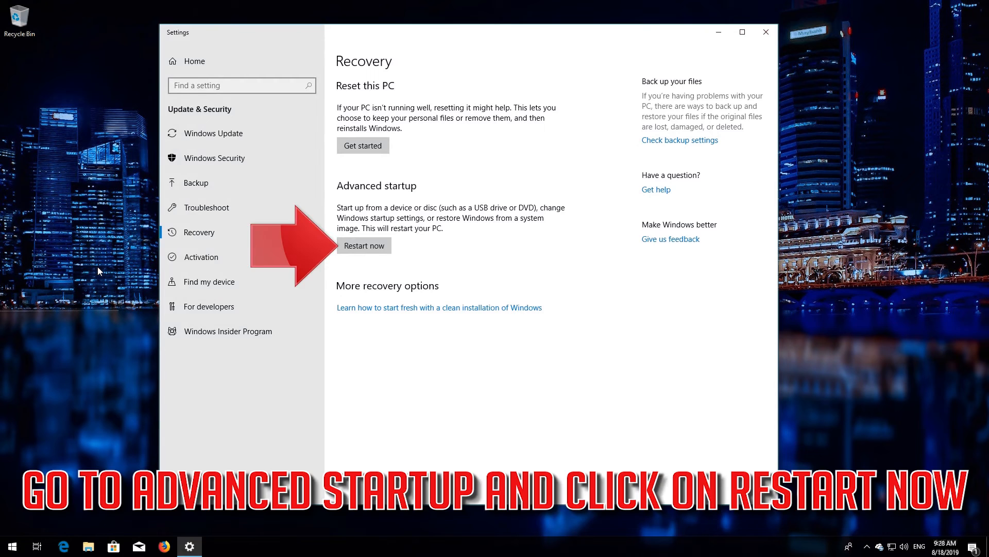
mouse_move(363, 192)
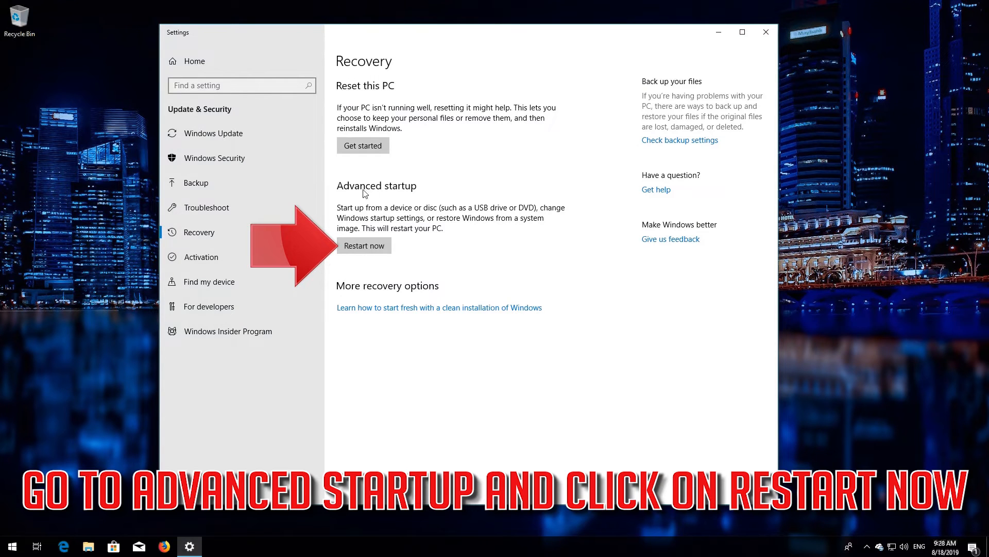
mouse_move(412, 197)
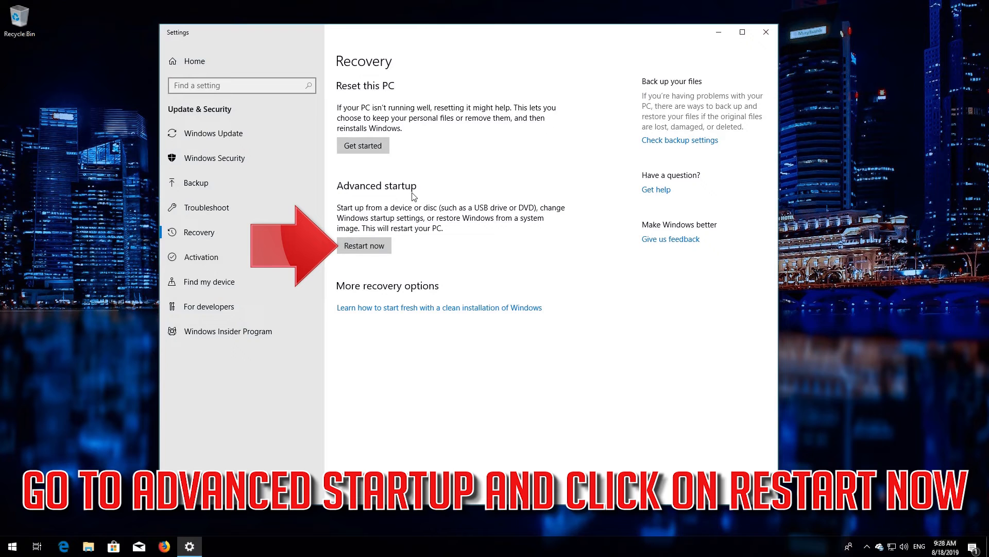
mouse_move(367, 245)
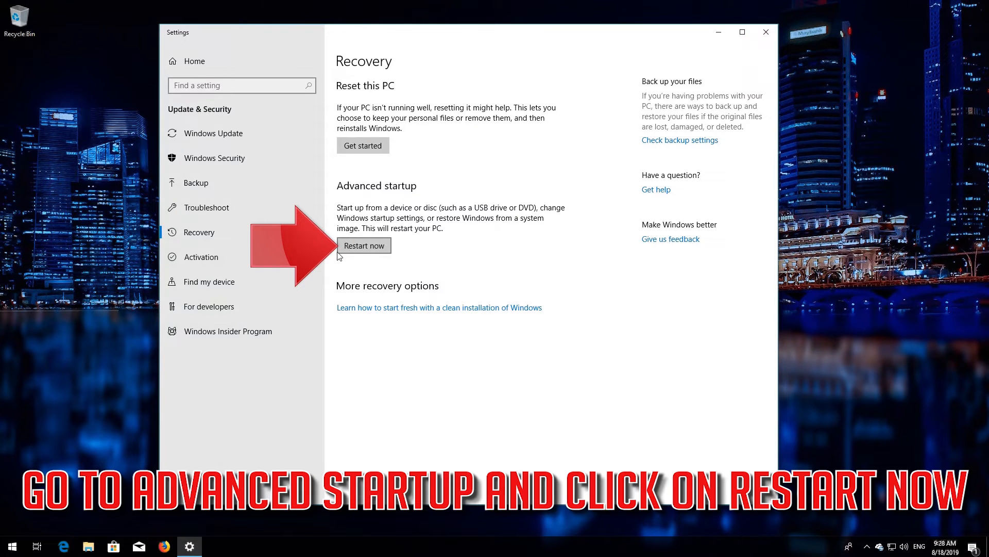
click(363, 245)
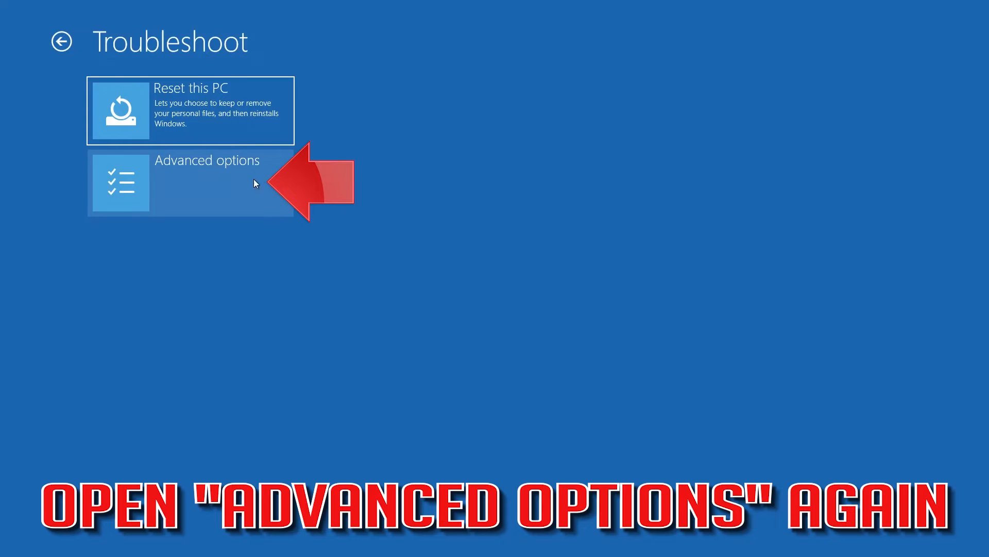
mouse_move(212, 186)
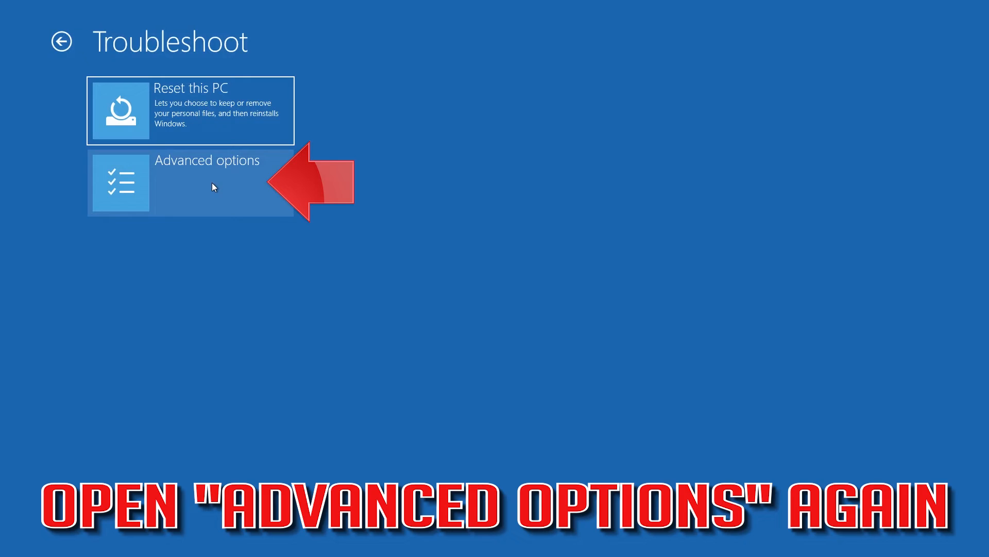
Launch System Restore from Advanced options and continue with the administrator account.
click(190, 183)
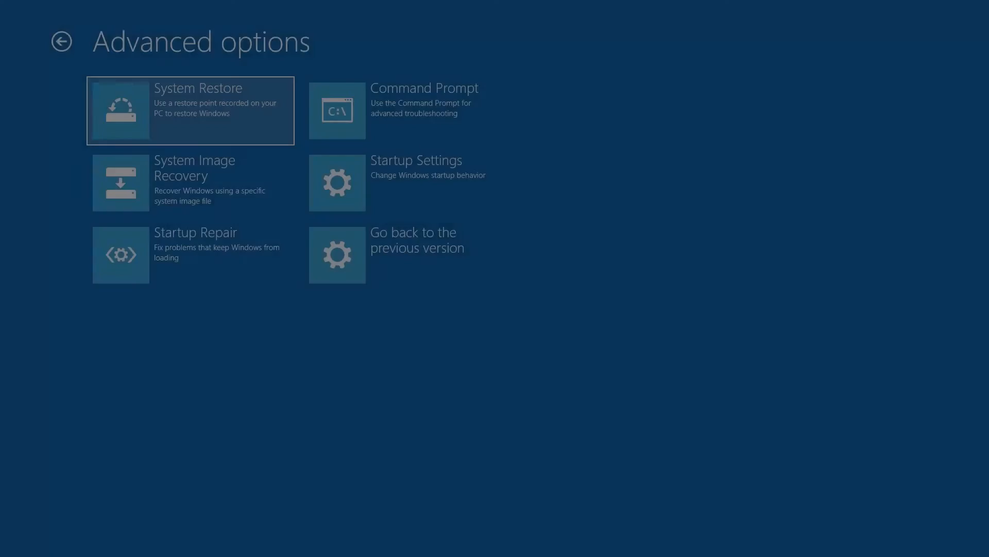
click(189, 110)
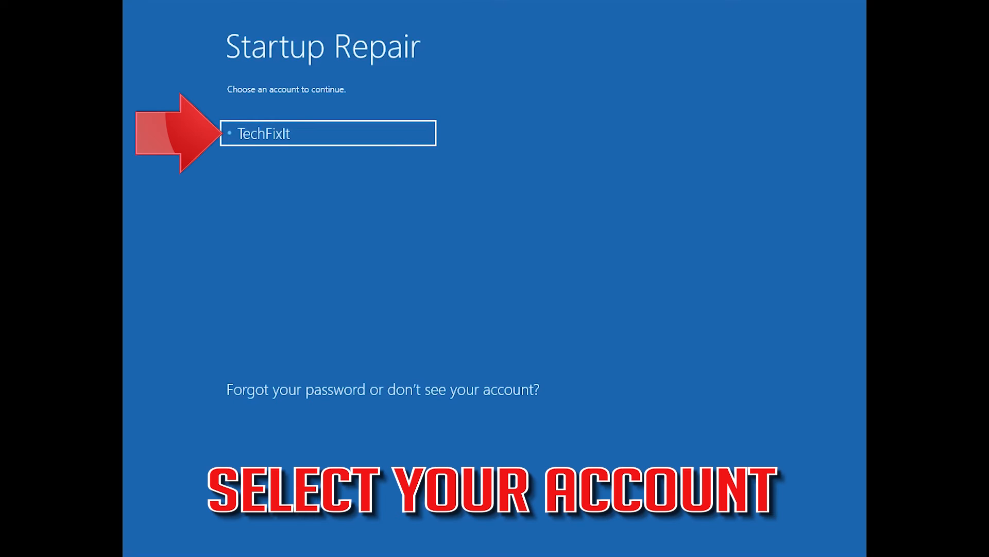
mouse_move(208, 194)
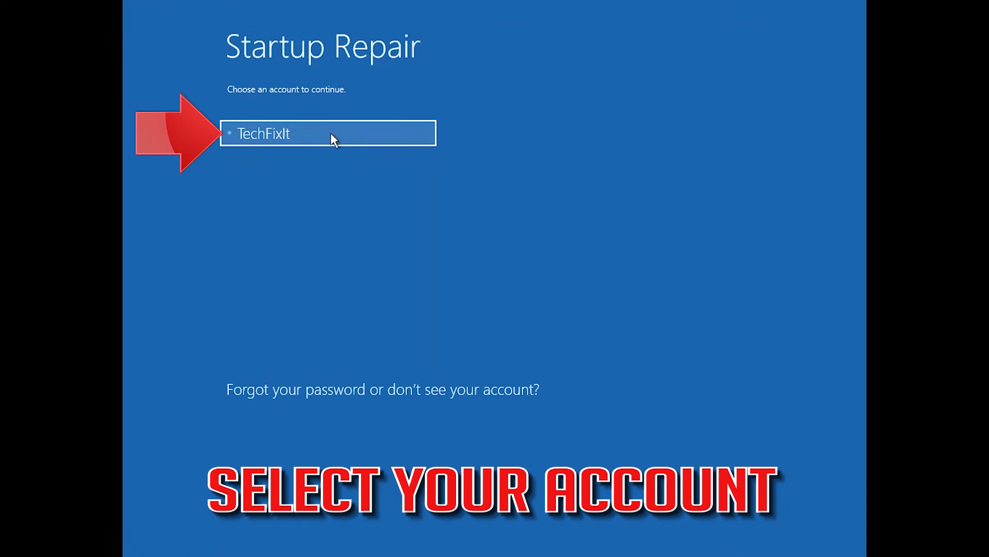
click(327, 133)
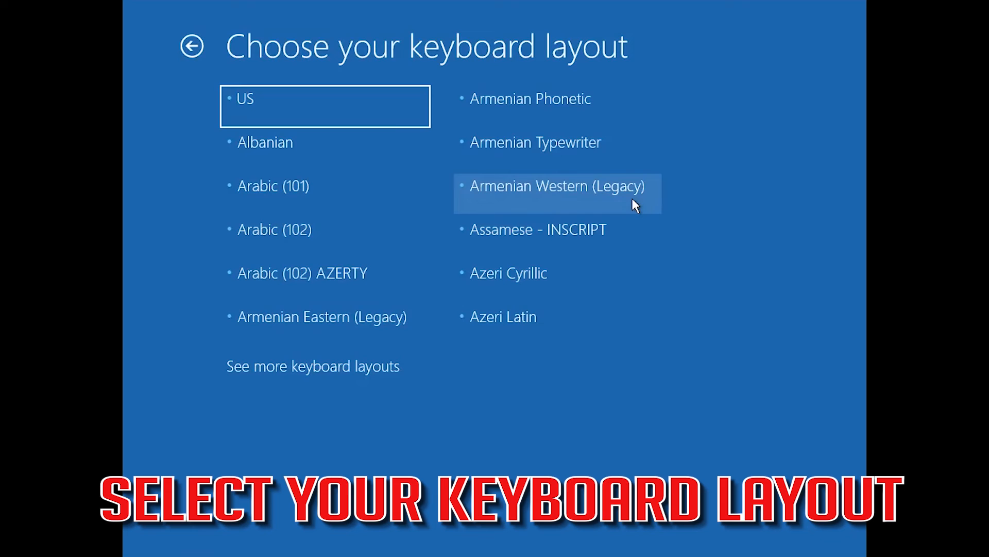
mouse_move(435, 49)
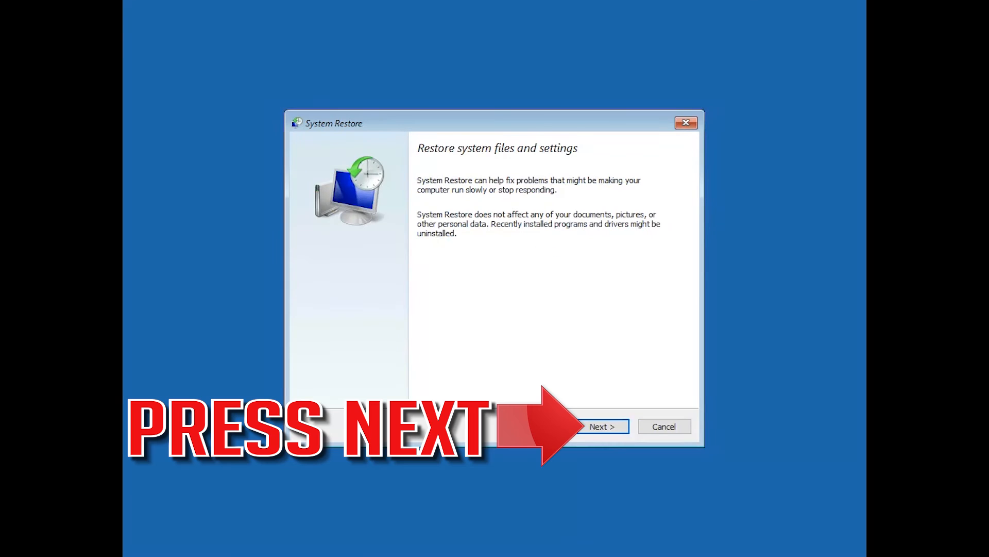
mouse_move(594, 443)
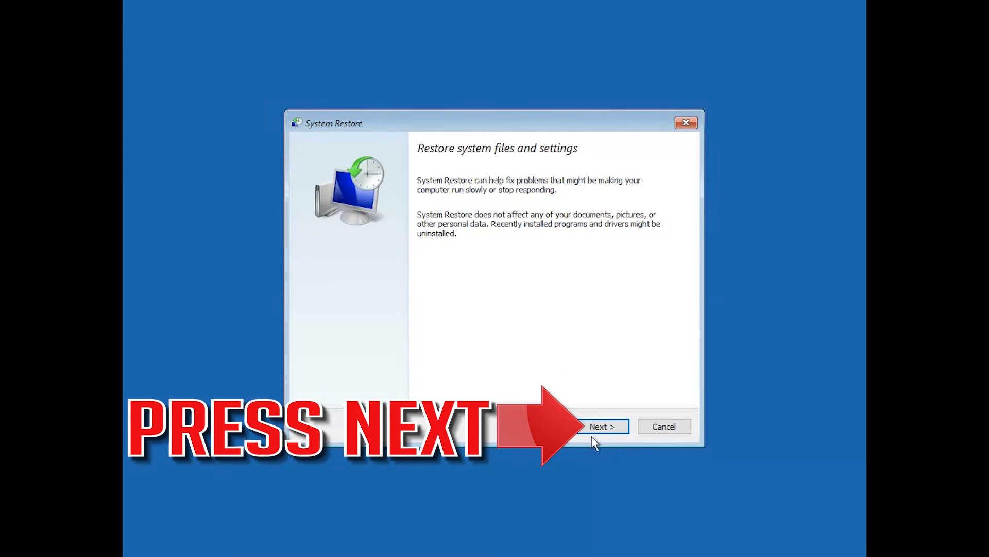
mouse_move(586, 467)
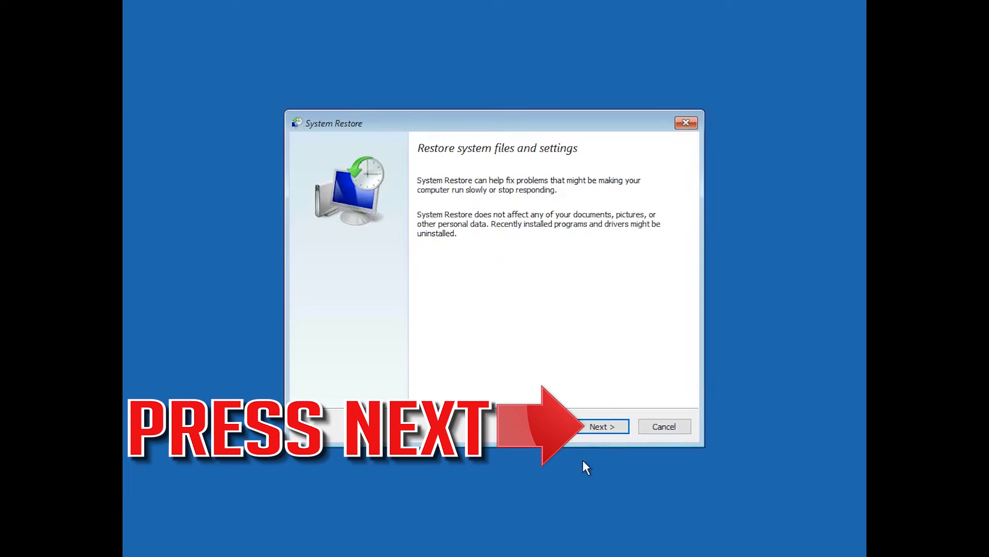
Confirm restoring to the 5/29/2019 3:47:37 PM restore point and begin the restore.
click(602, 426)
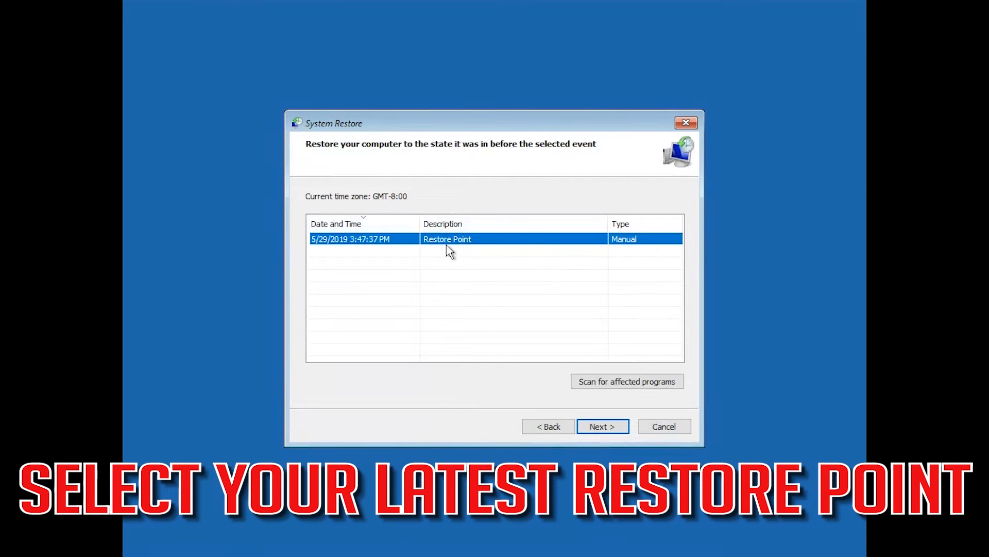
mouse_move(616, 241)
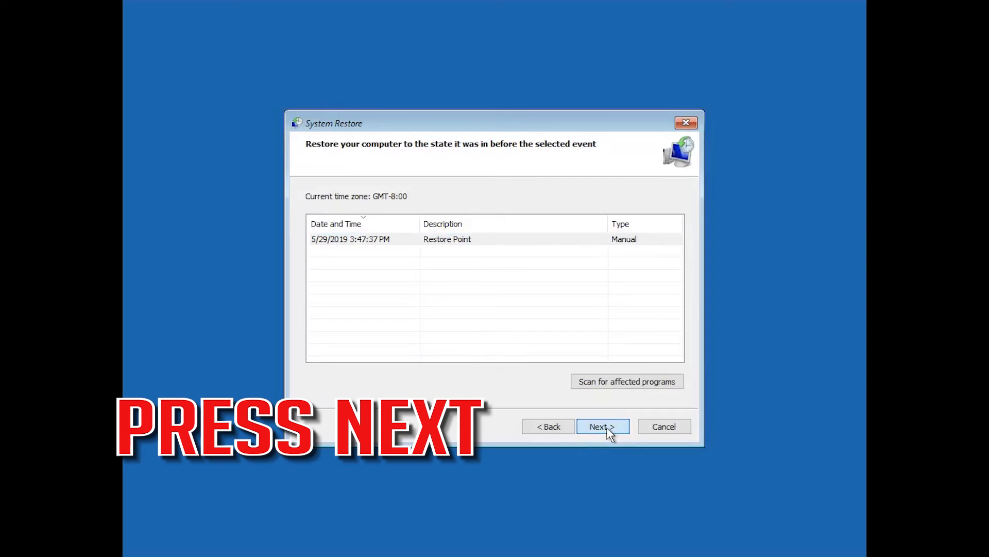
click(600, 426)
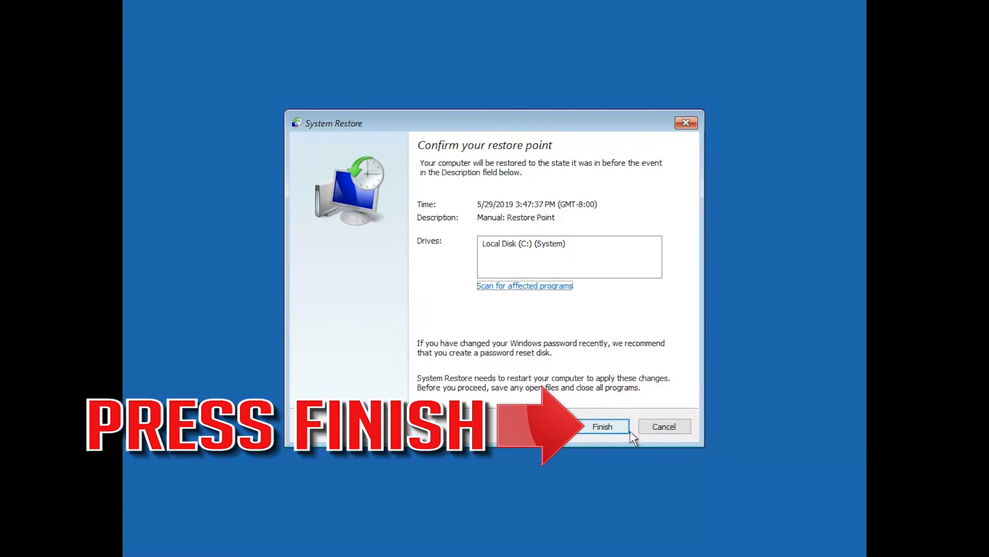
mouse_move(591, 431)
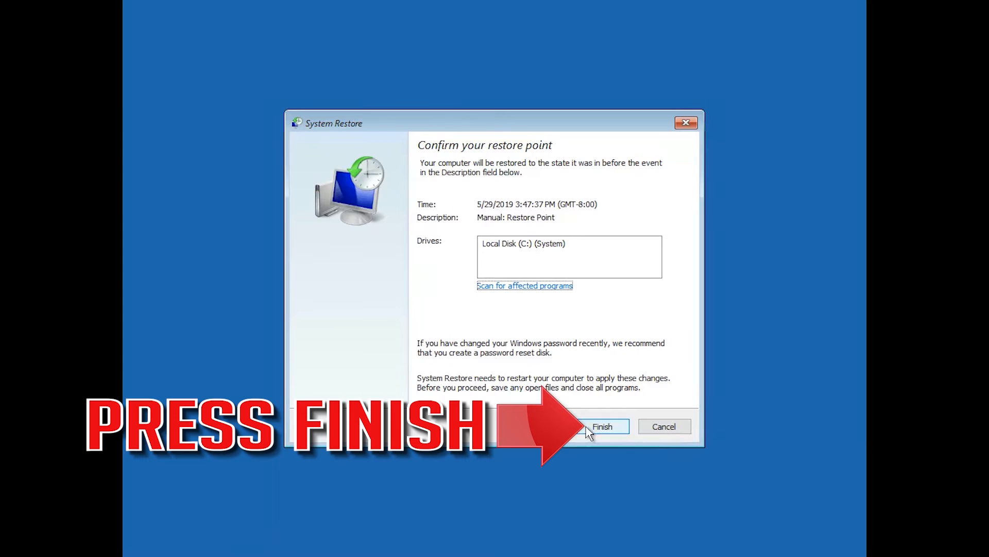
click(601, 426)
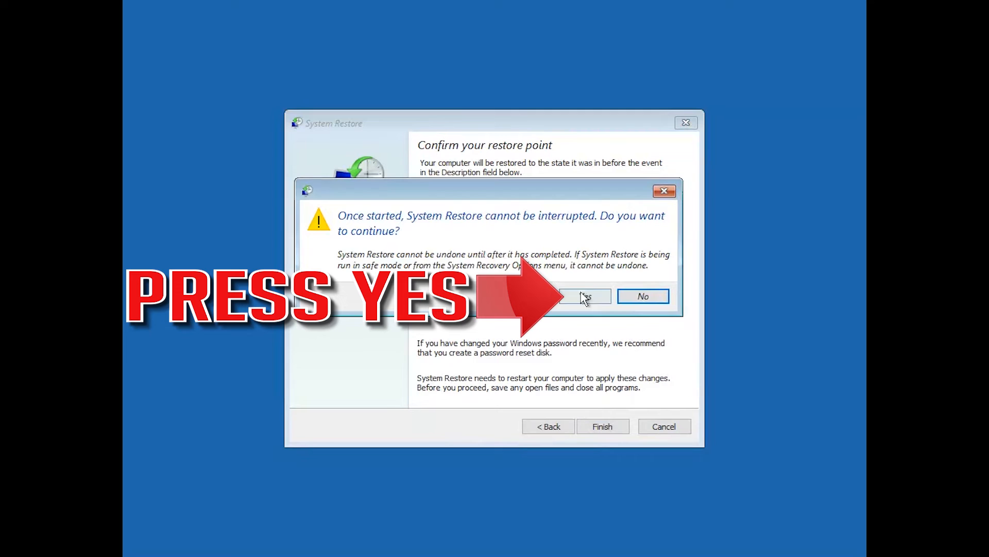
mouse_move(586, 314)
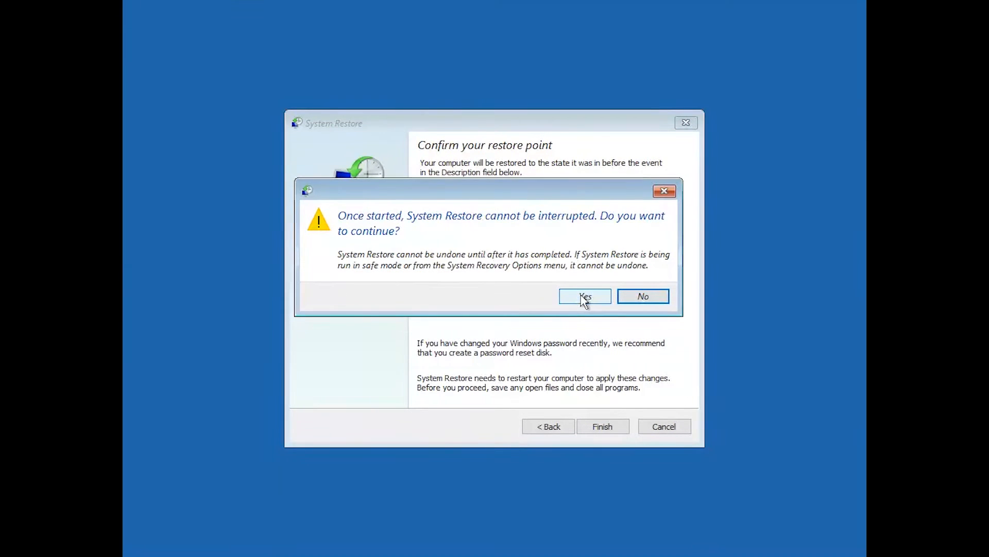
click(584, 296)
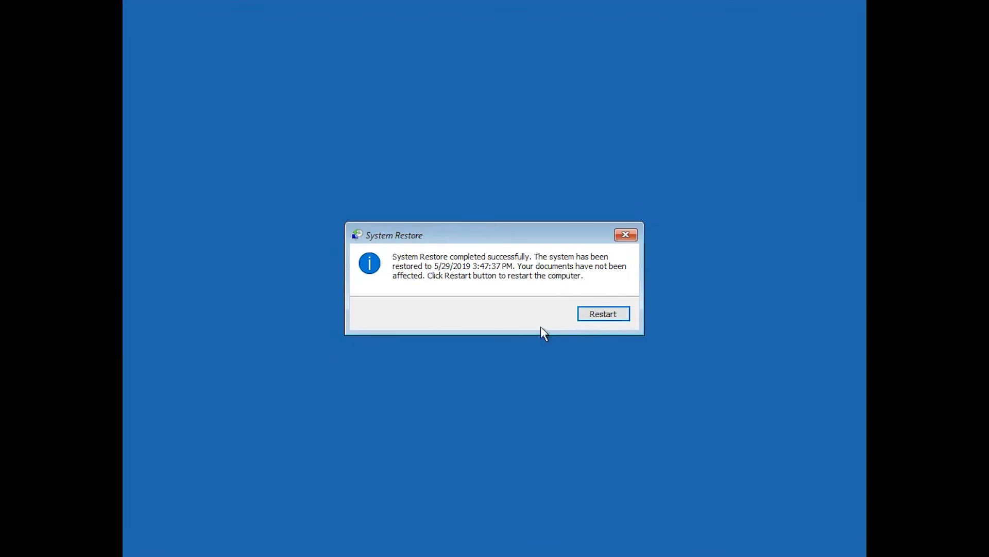
Restart the computer from the System Restore success message.
click(603, 314)
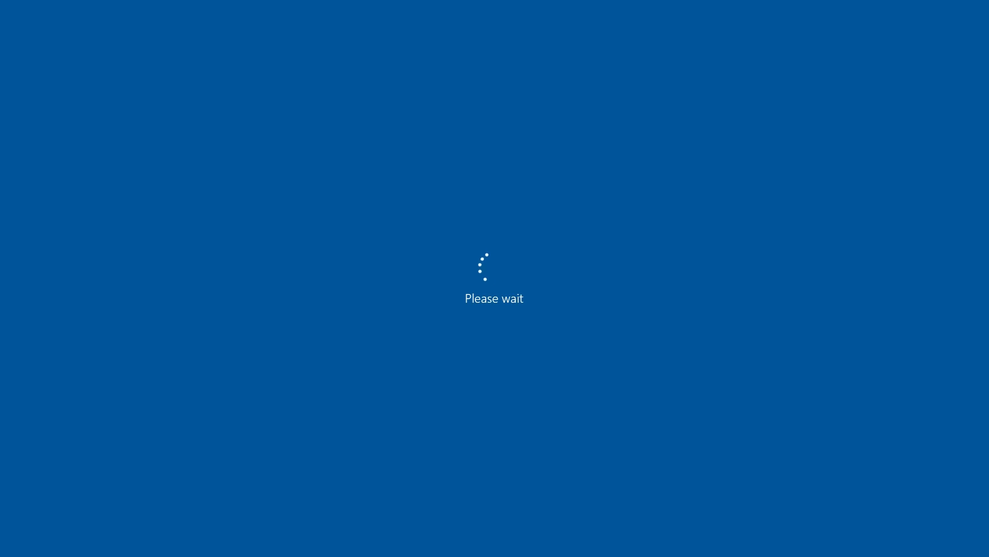